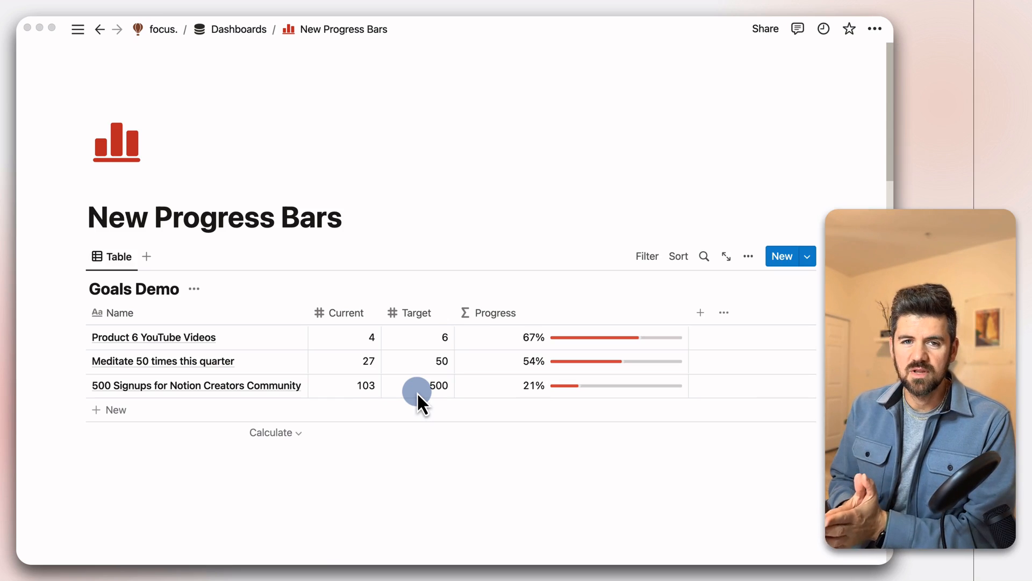
pyautogui.moveTo(340, 341)
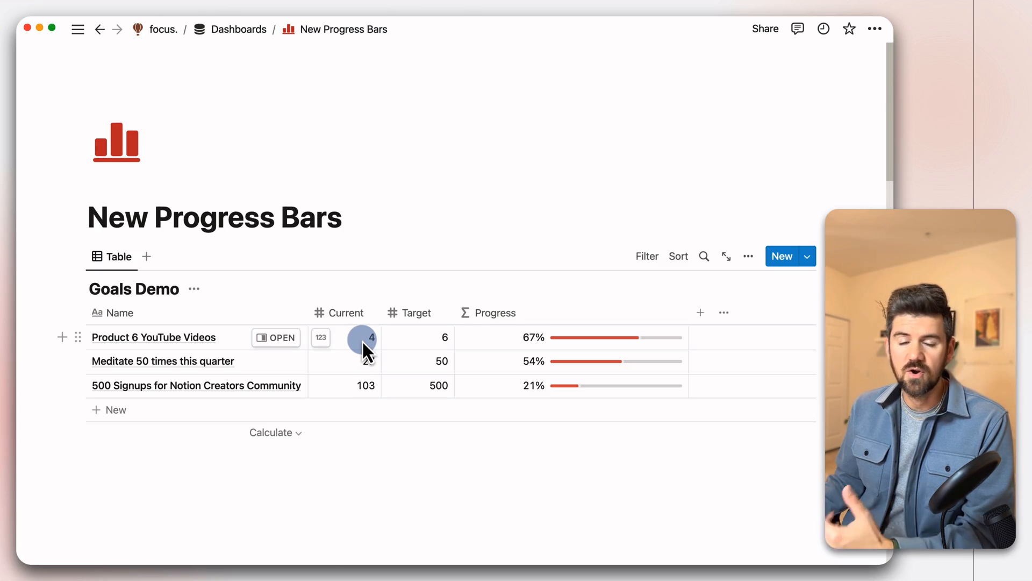
# Step: Review the formula behind the Progress column and close it unchanged
pyautogui.click(418, 338)
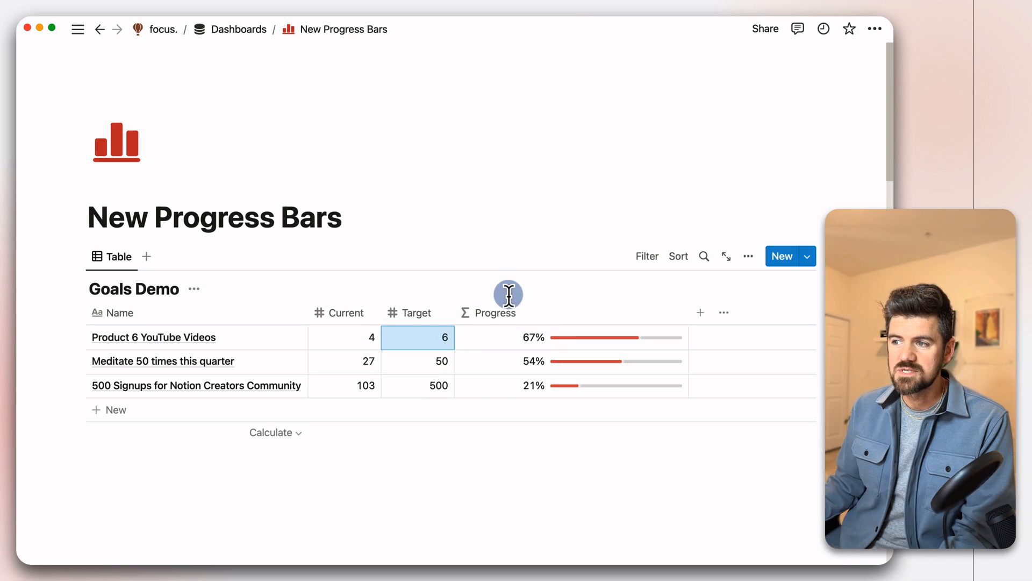
pyautogui.click(508, 296)
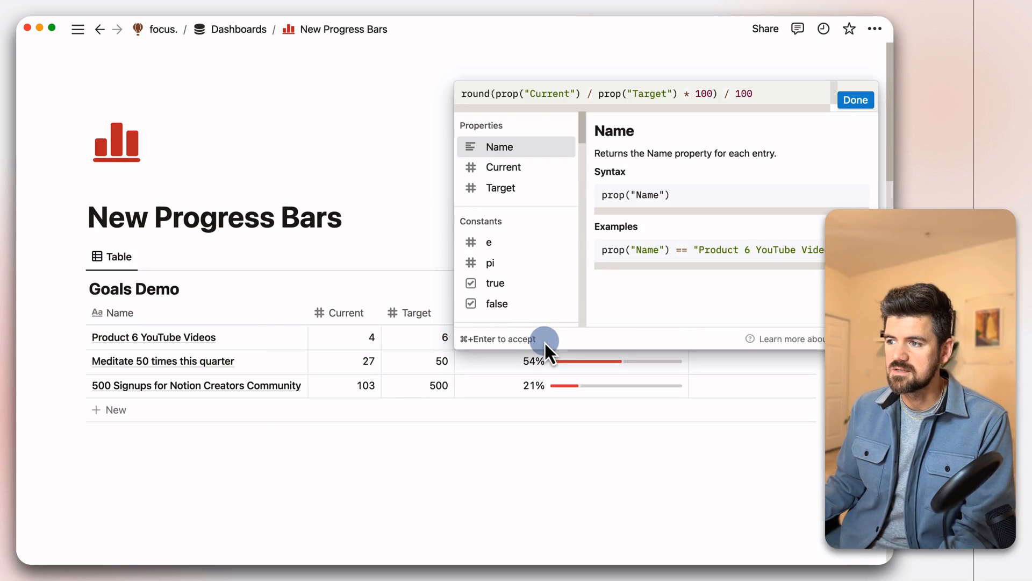
pyautogui.moveTo(572, 271)
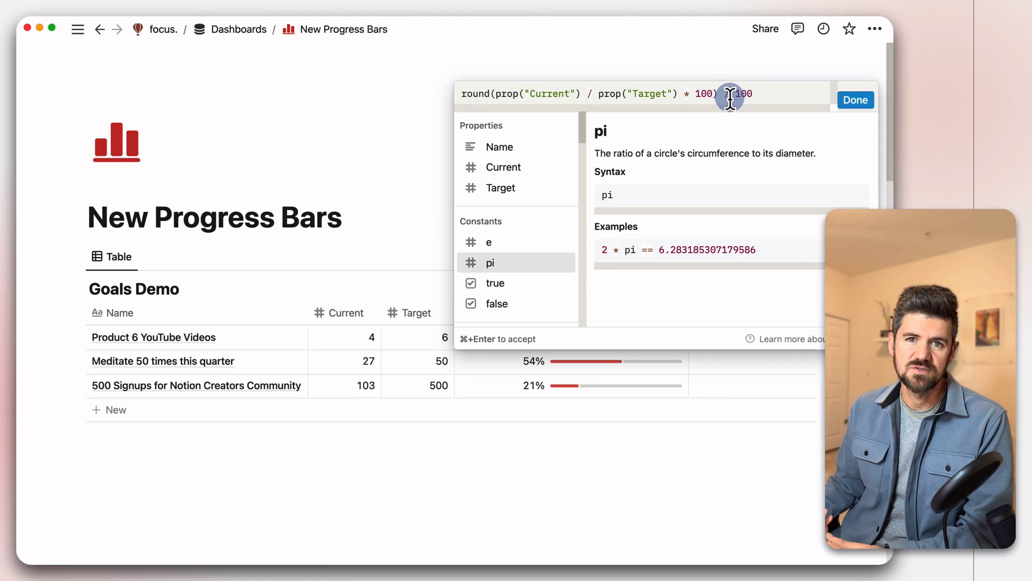
pyautogui.click(856, 100)
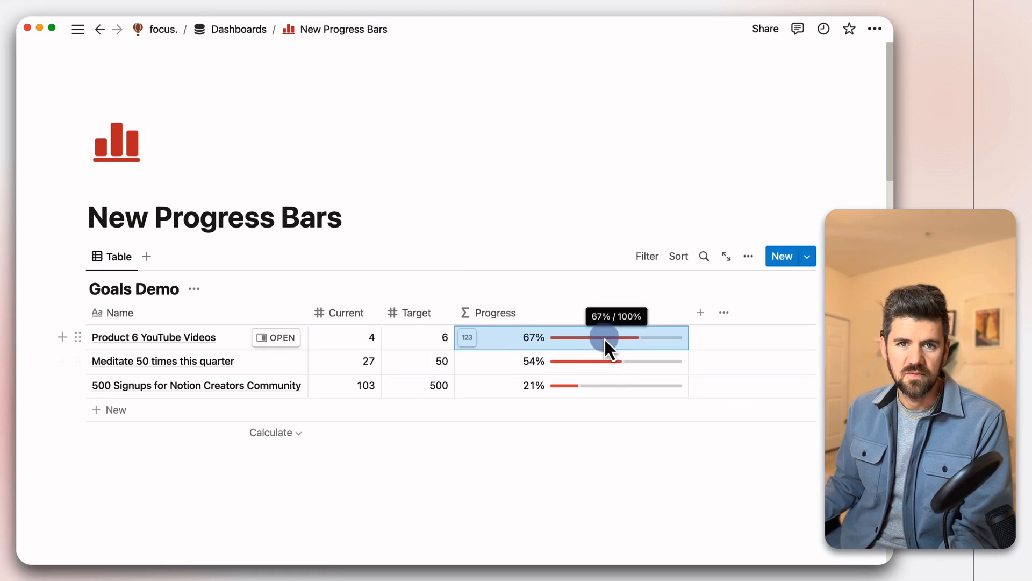
# Step: Edit the Progress property to show as Ring with Green colour after trying Number and Bar
pyautogui.click(495, 312)
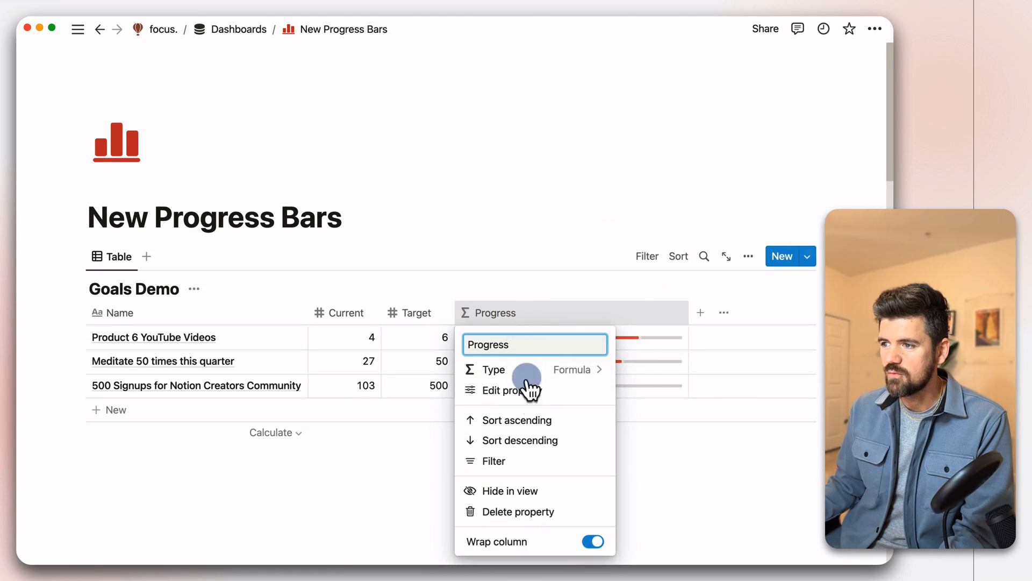
pyautogui.click(502, 390)
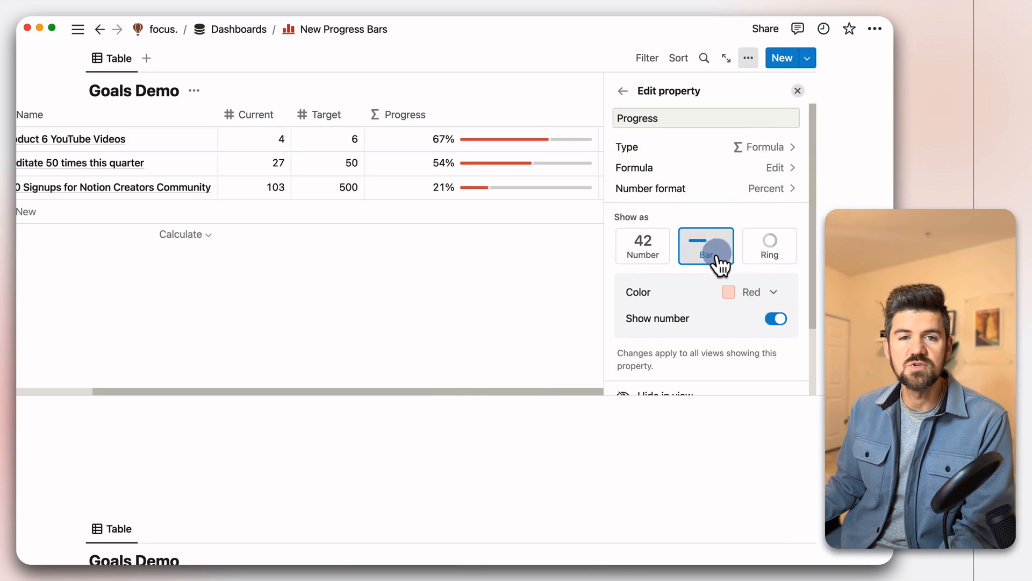
pyautogui.click(643, 246)
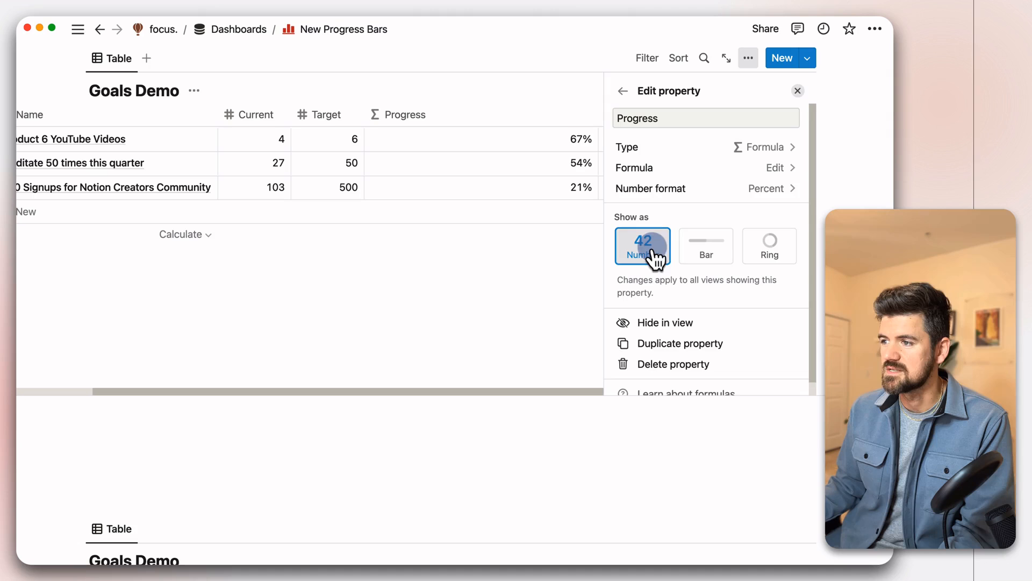
pyautogui.click(706, 245)
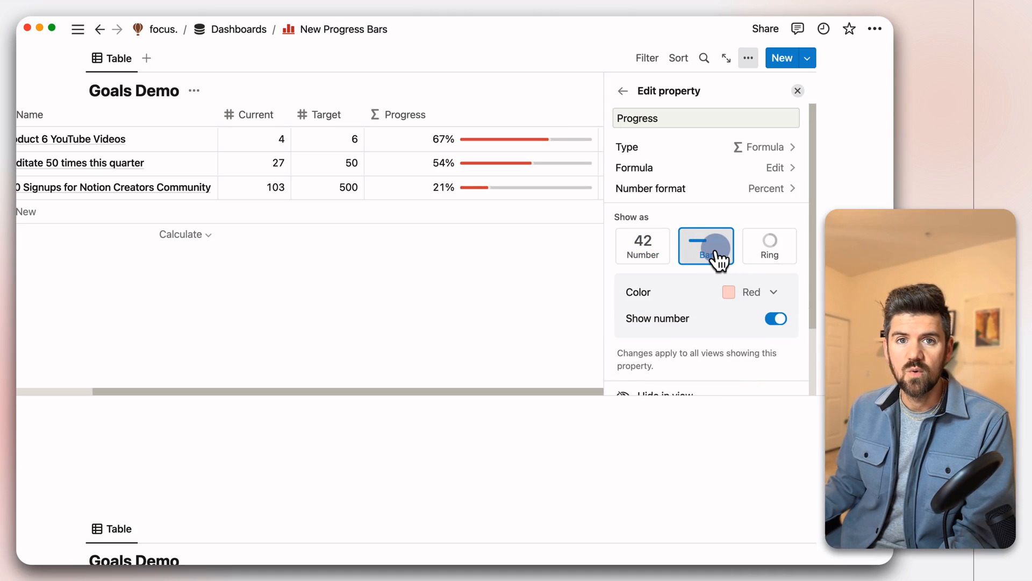
pyautogui.click(770, 246)
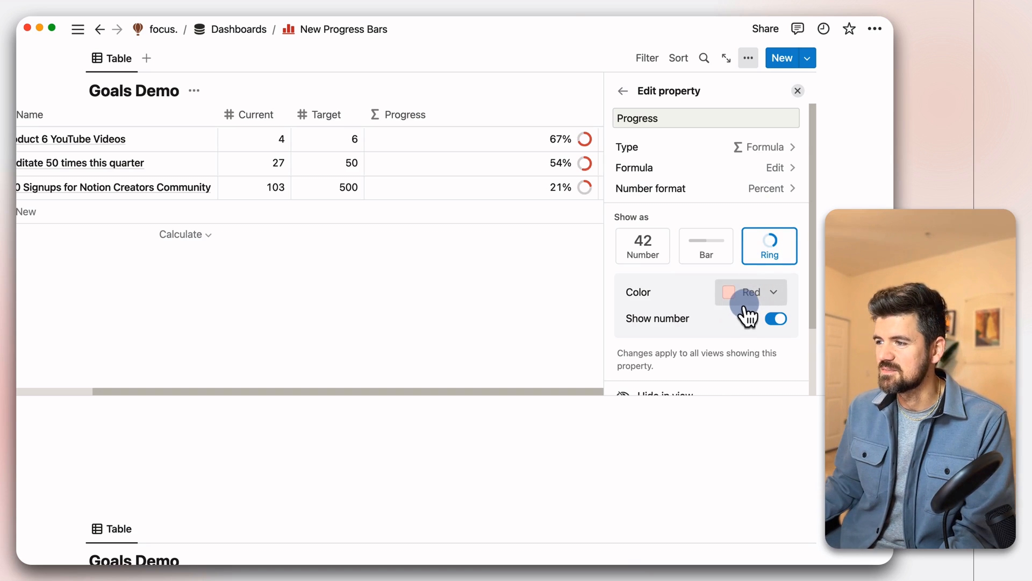
pyautogui.click(758, 292)
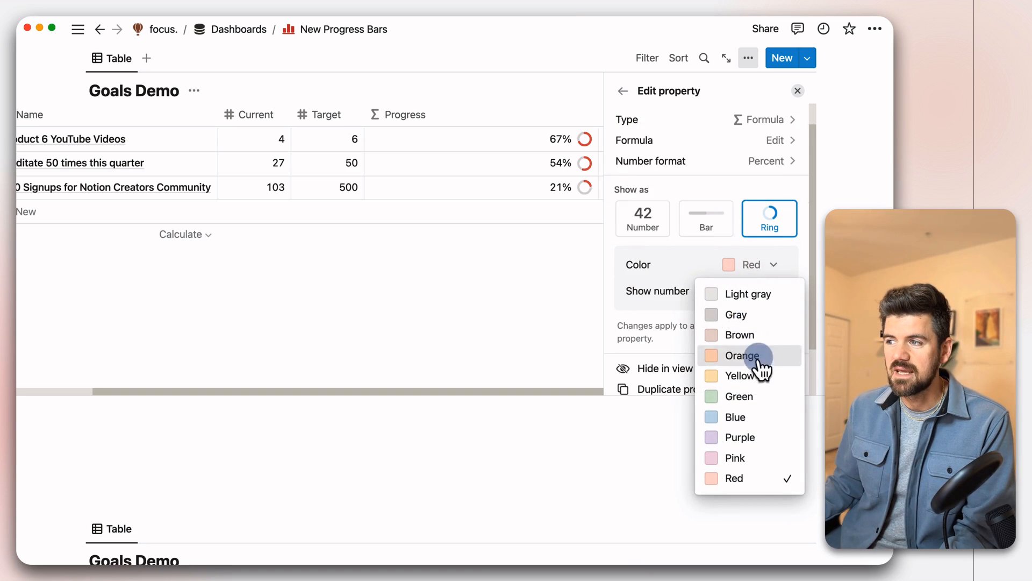
pyautogui.click(738, 397)
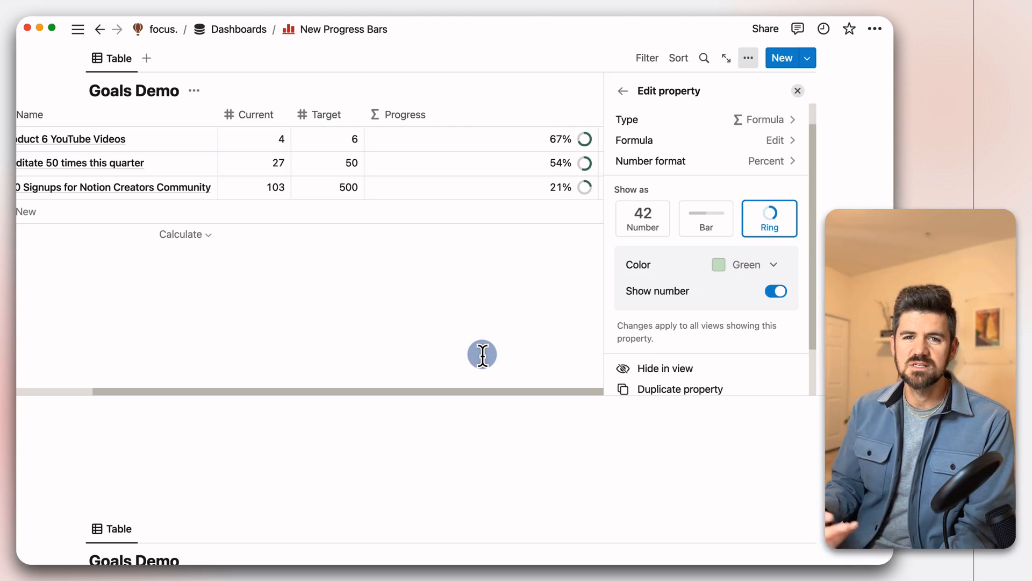
pyautogui.click(776, 292)
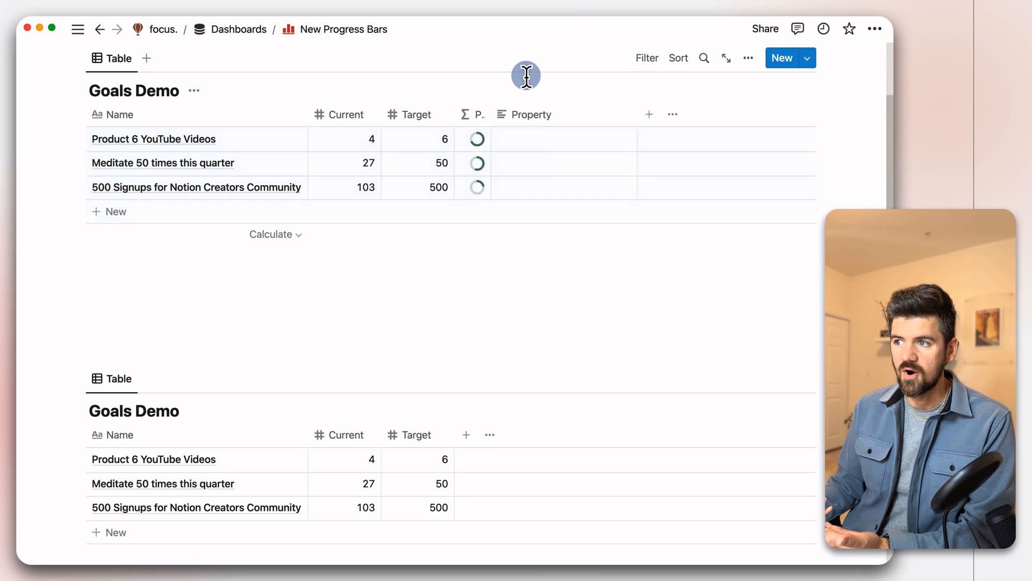
# Step: Bring up the second Goals Demo table with only Name, Current and Target columns
pyautogui.click(531, 114)
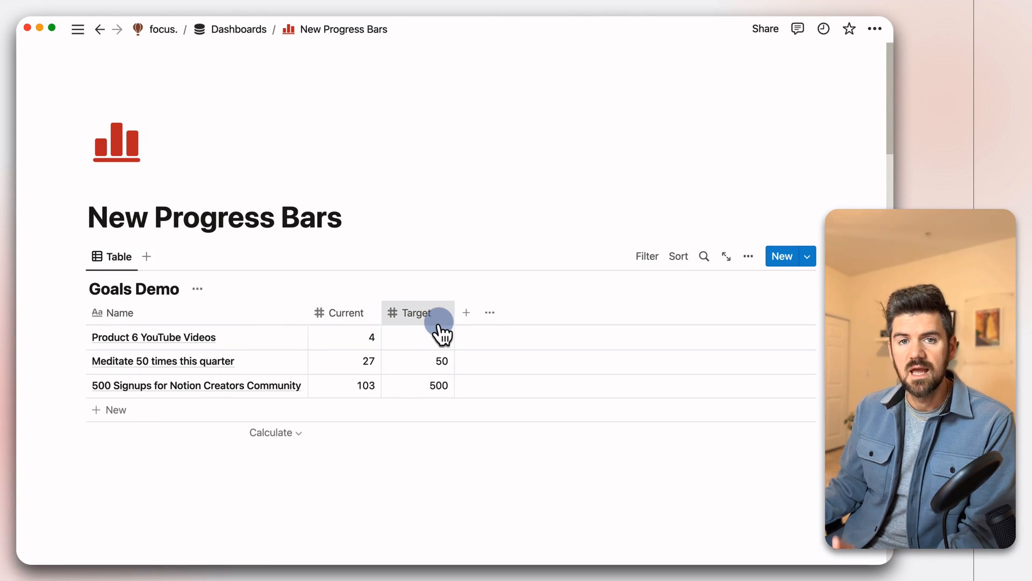
pyautogui.moveTo(441, 332)
pyautogui.write('P')
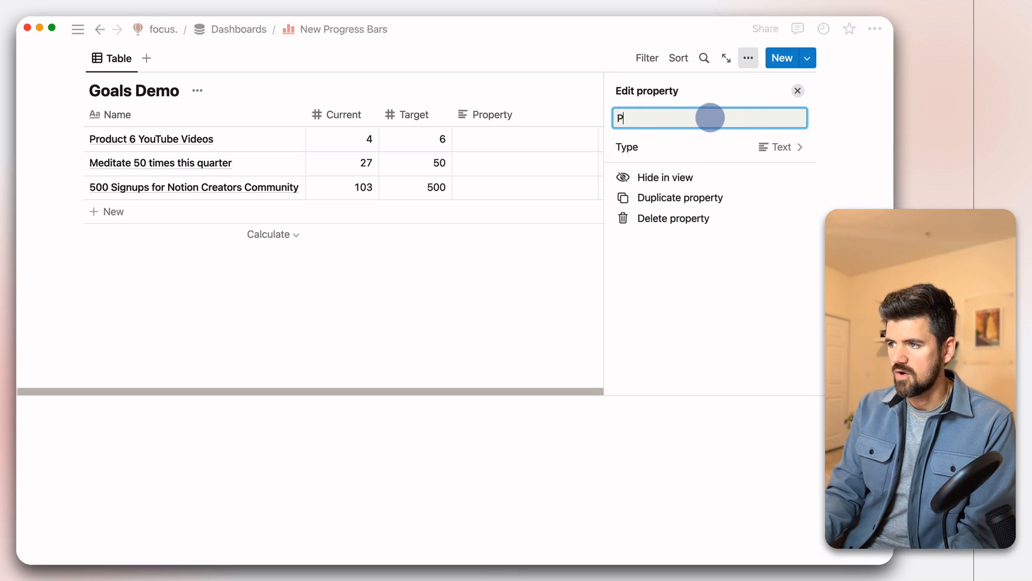
# Step: Name the new property 'Progress Bar' and pick Formula from the type list
pyautogui.write('rogress Ba')
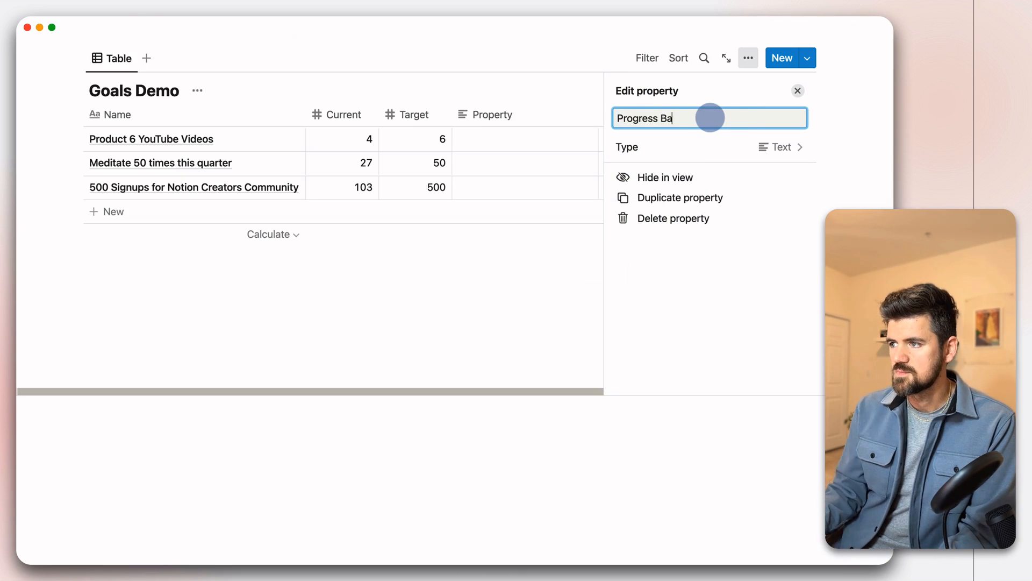
pyautogui.click(781, 147)
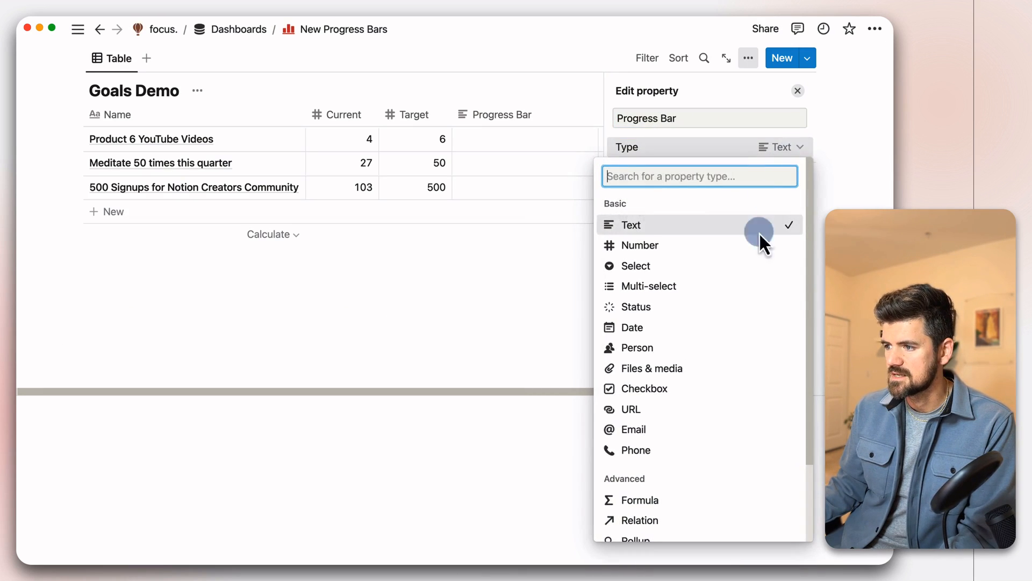
pyautogui.scroll(-3)
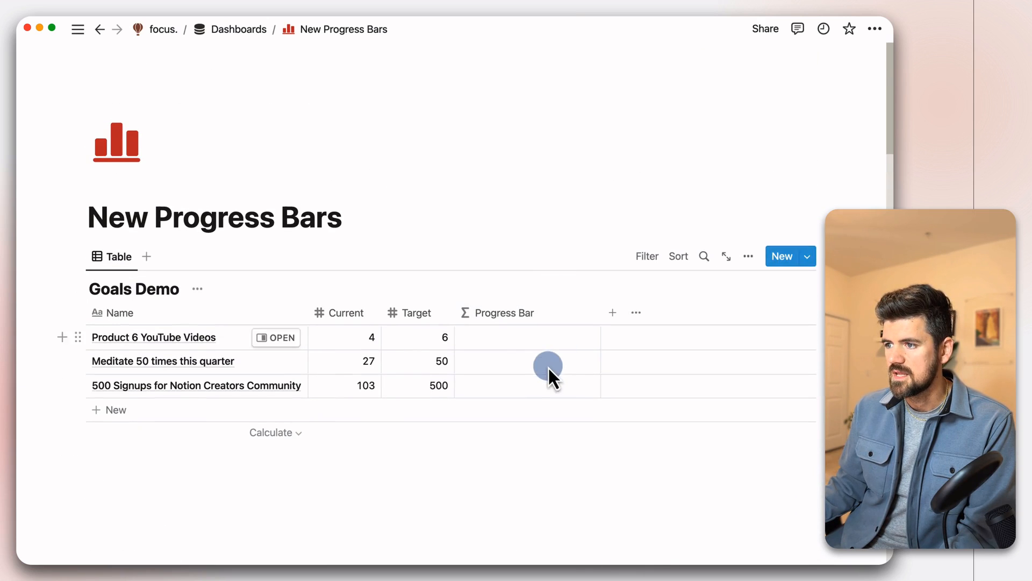
pyautogui.moveTo(532, 339)
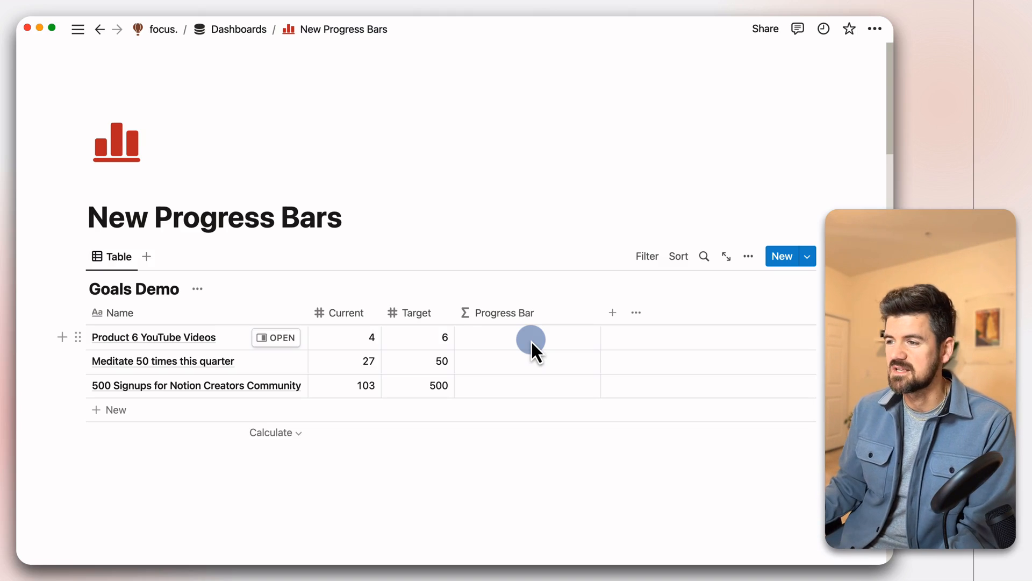
# Step: Enter the formula round(prop("Current") / prop("Target") * 100) / 100 and accept it, giving 0.67, 0.54, 0.21
pyautogui.click(528, 338)
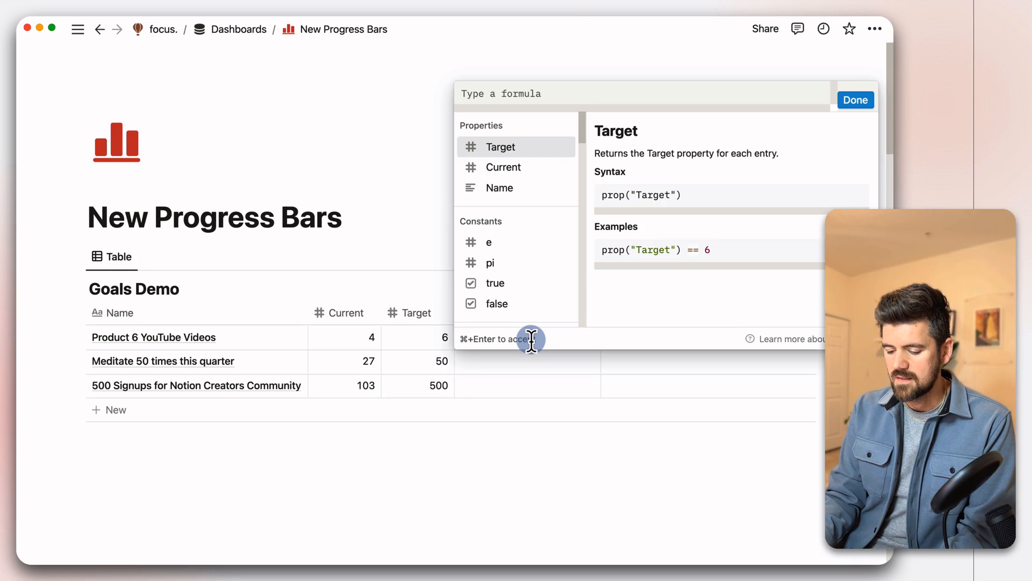
pyautogui.write('round(')
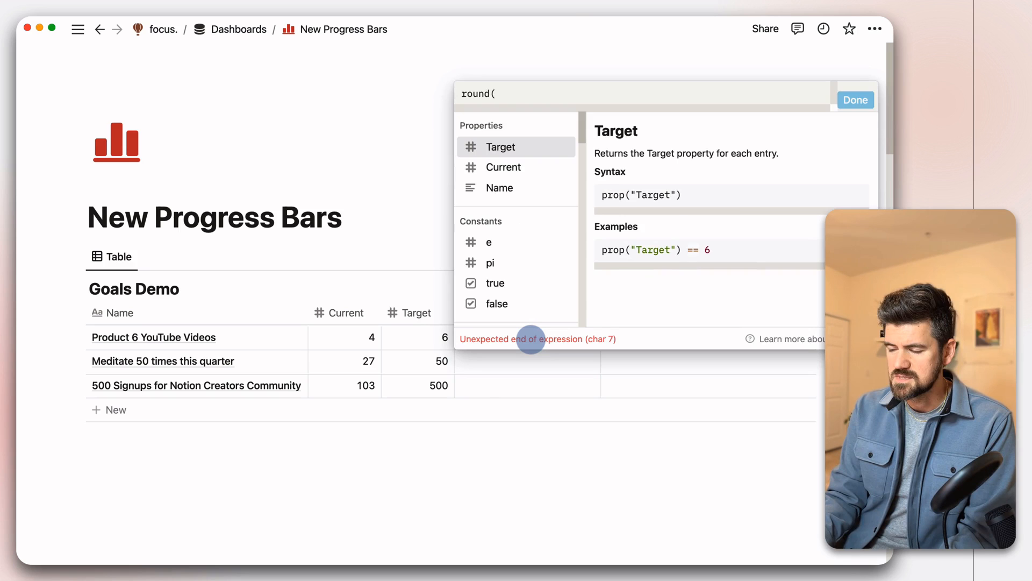
pyautogui.write('prop(')
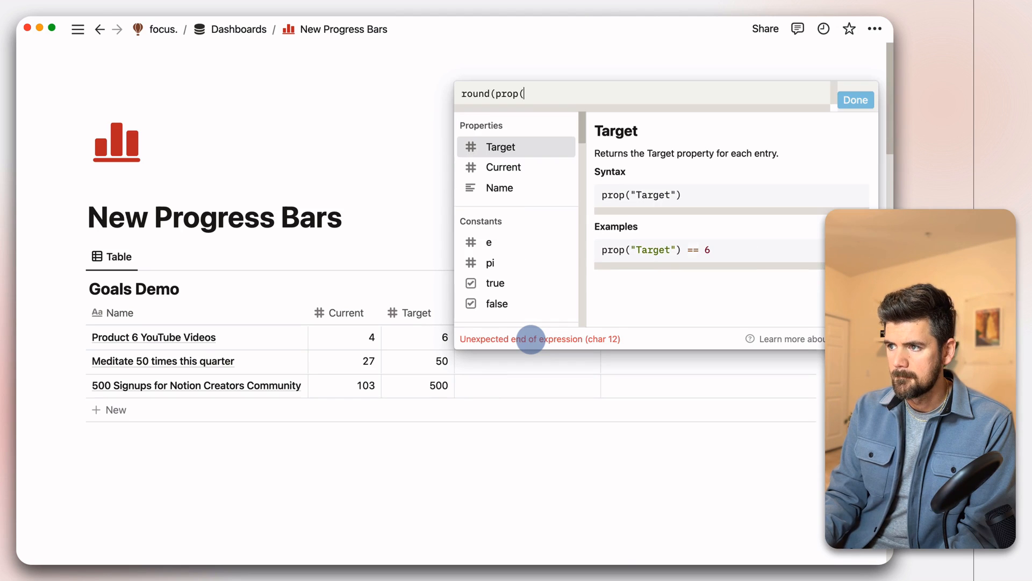
pyautogui.write('"C')
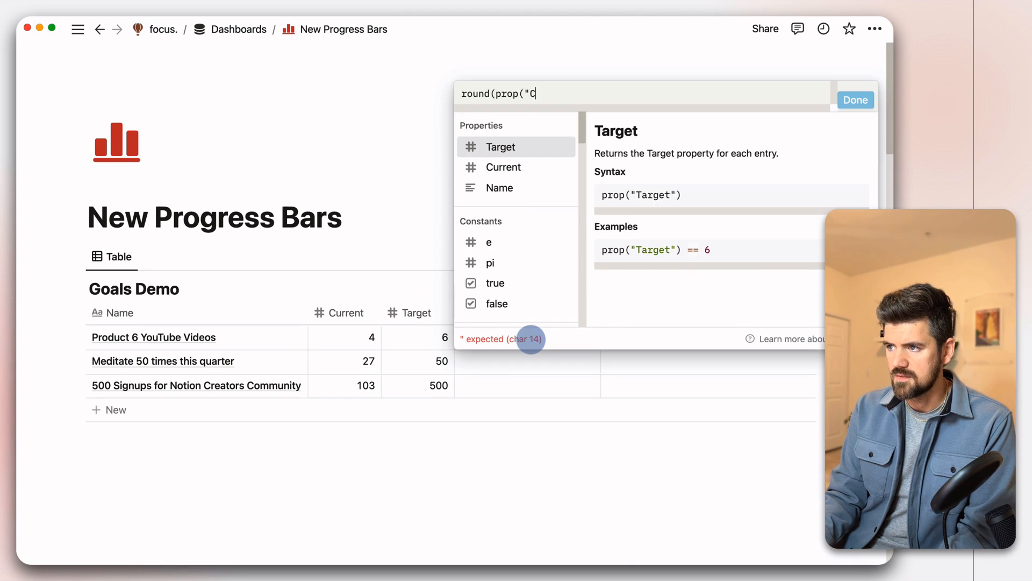
pyautogui.write('urrent") /')
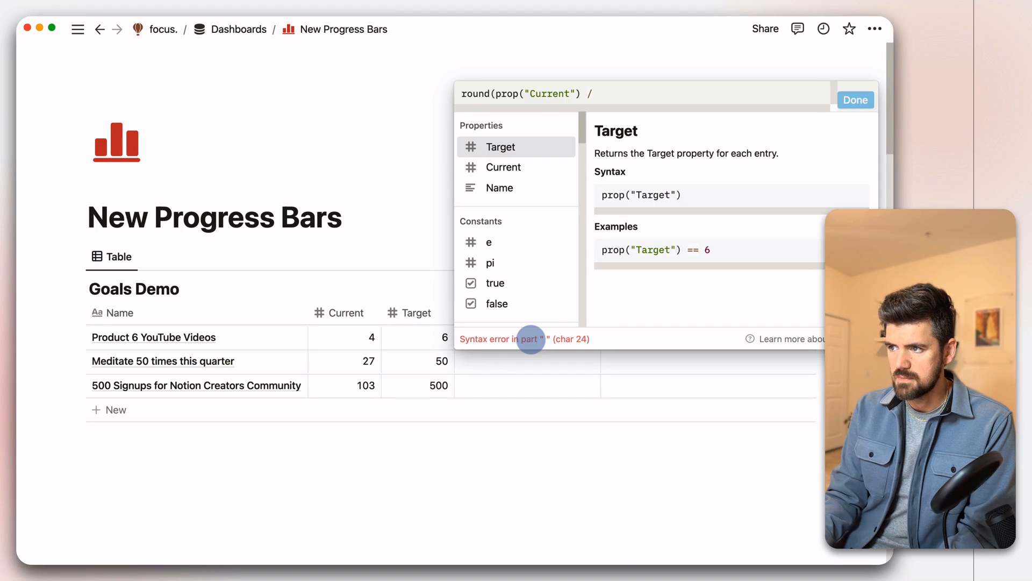
pyautogui.write('prop(')
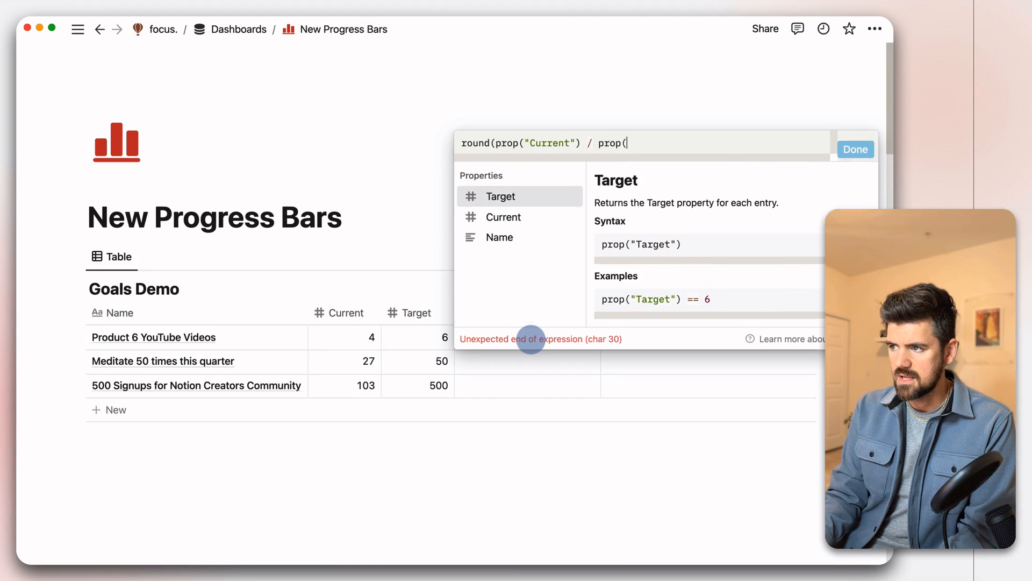
pyautogui.write('"Target") * 100')
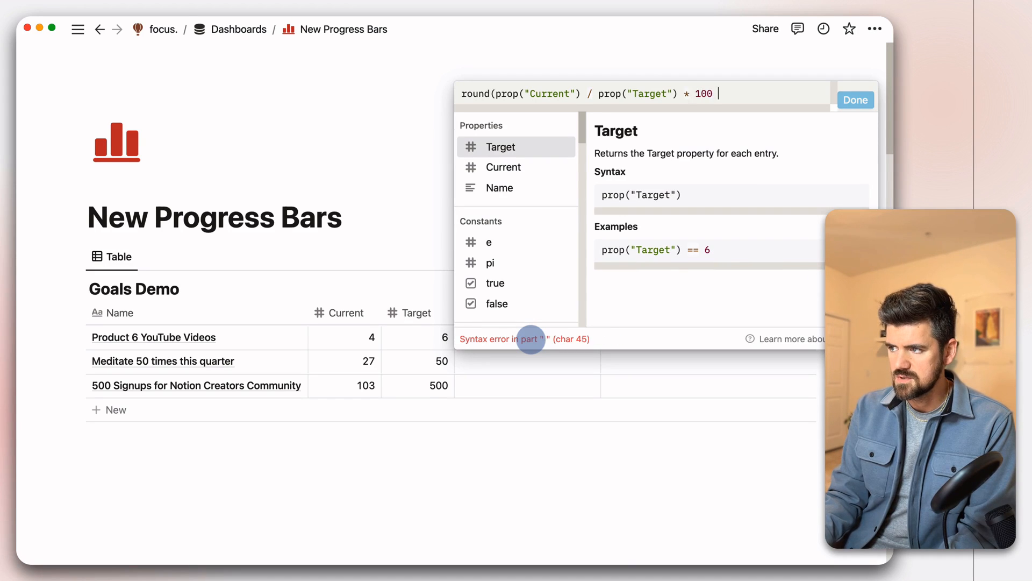
pyautogui.write('/')
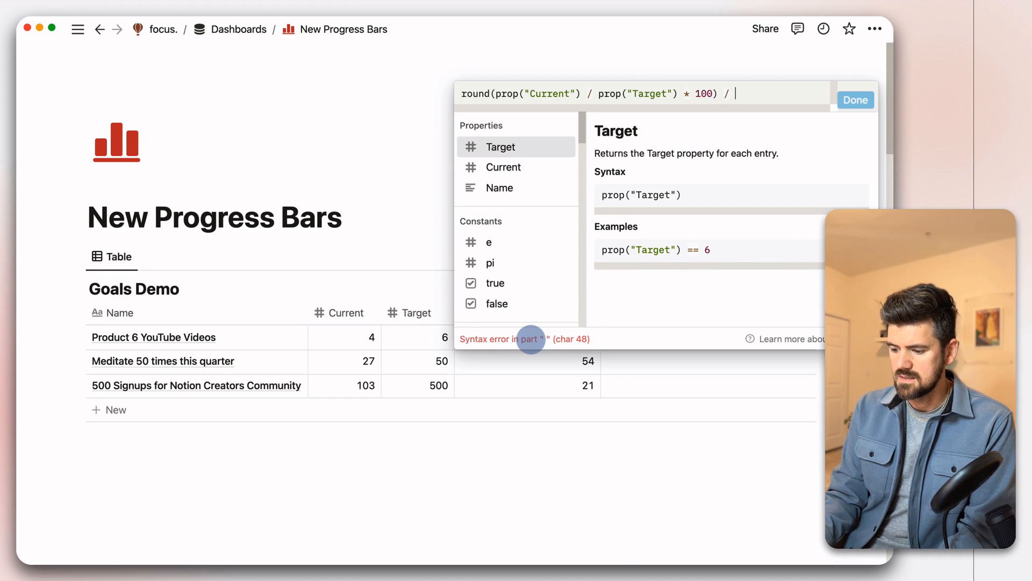
pyautogui.write('100')
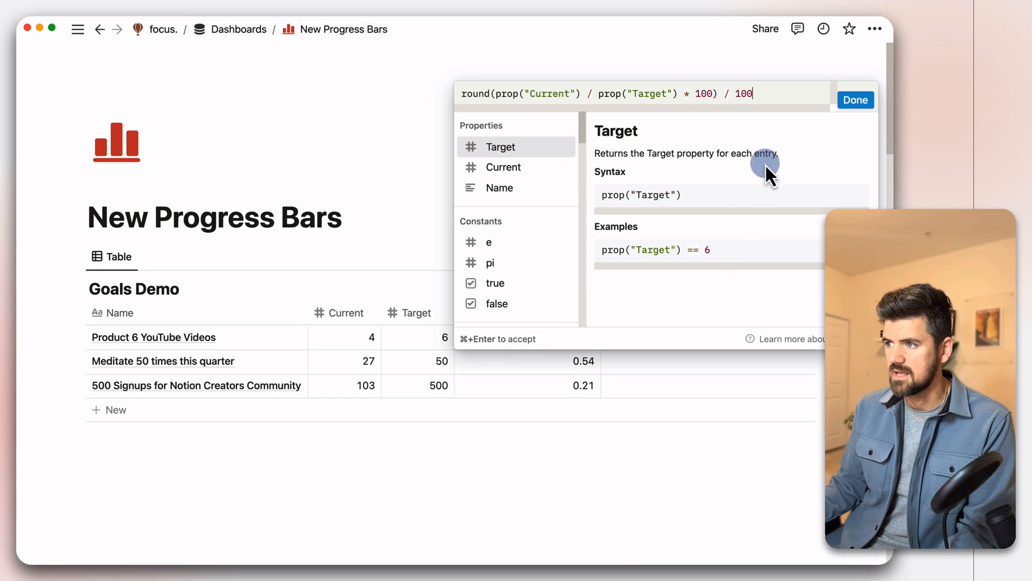
pyautogui.click(855, 100)
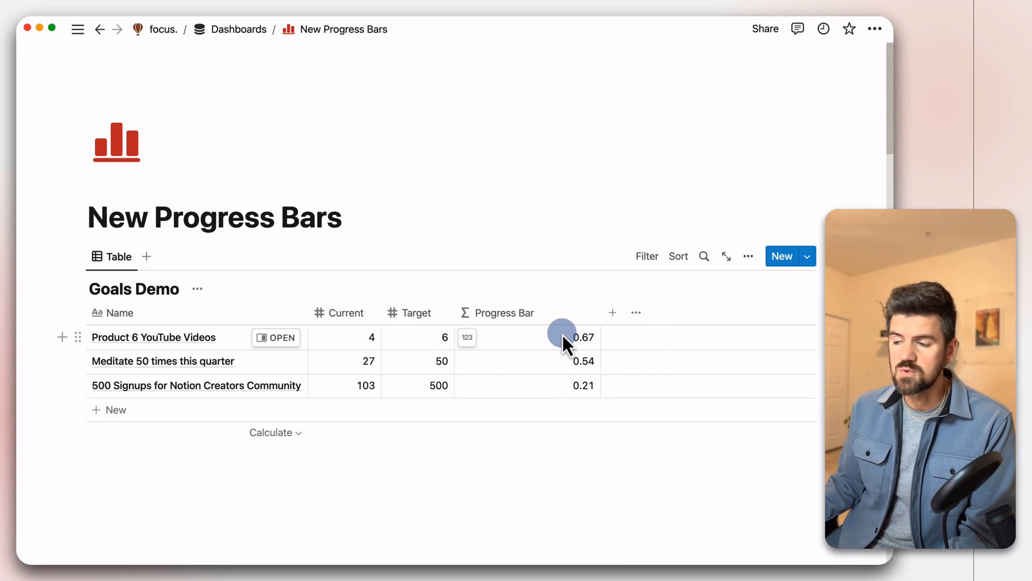
# Step: Set the Progress Bar property to Percent format shown as Red bars with the number visible
pyautogui.click(504, 312)
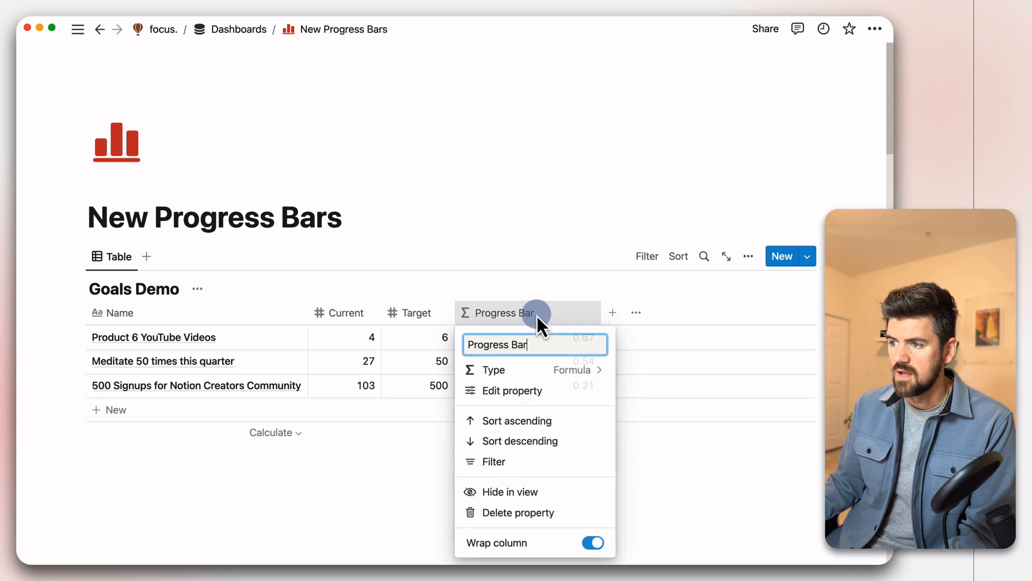
pyautogui.moveTo(516, 397)
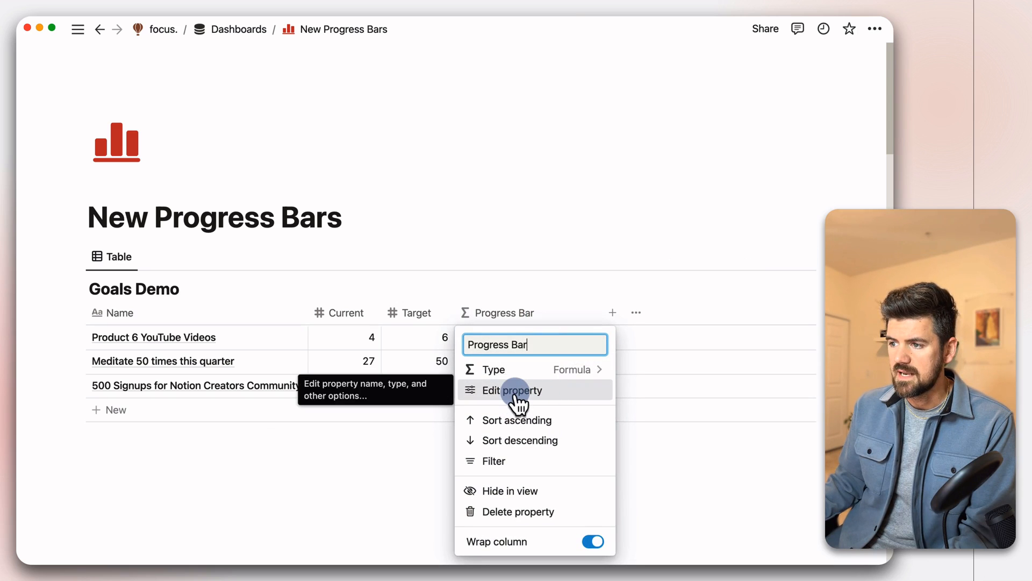
pyautogui.click(512, 390)
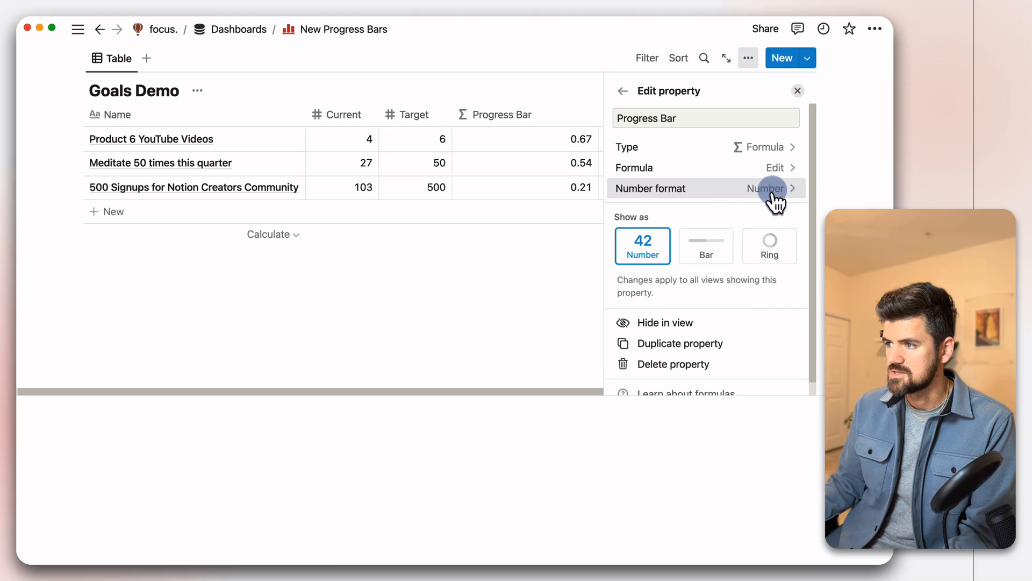
pyautogui.click(768, 189)
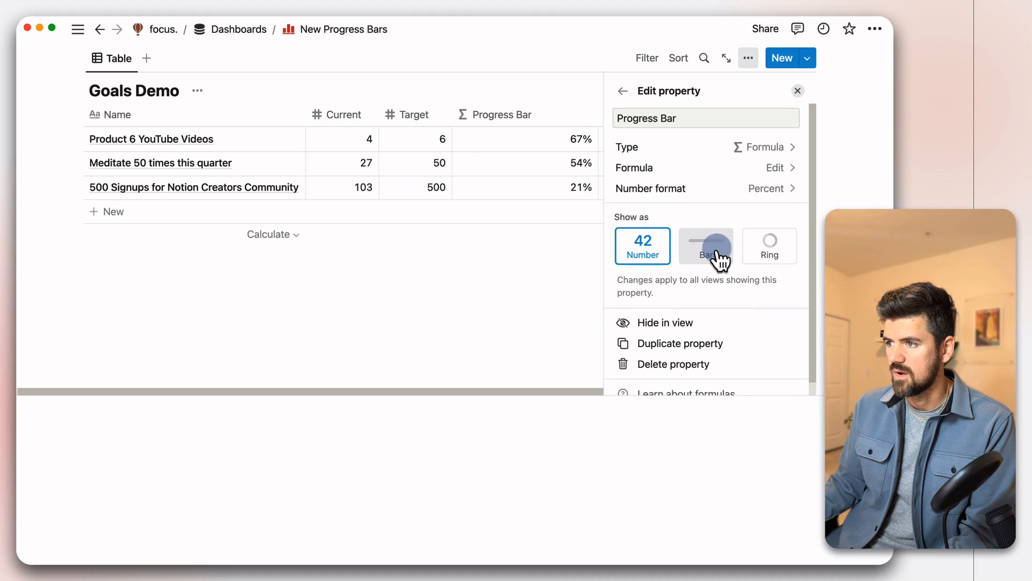
pyautogui.click(706, 245)
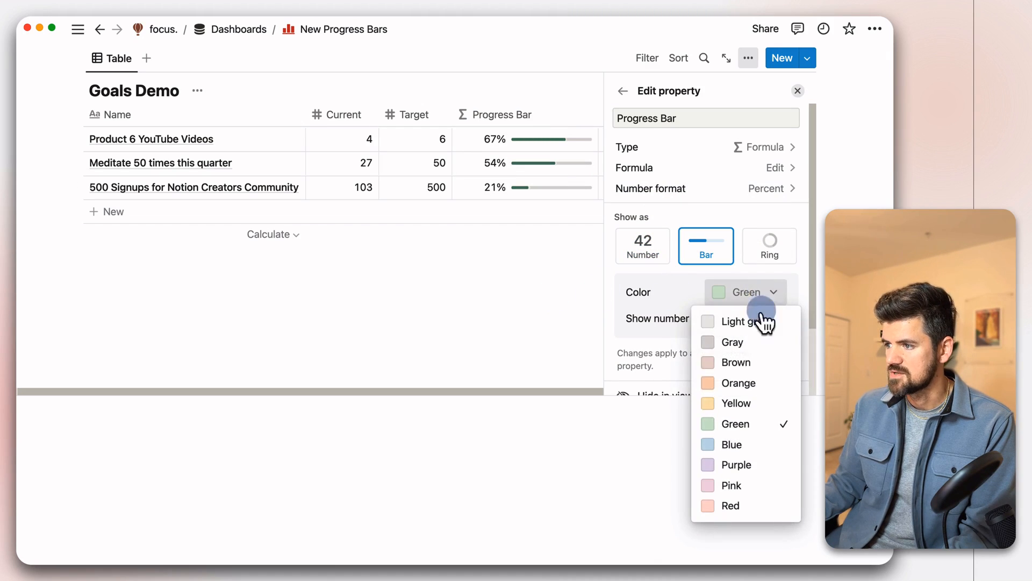
pyautogui.click(731, 506)
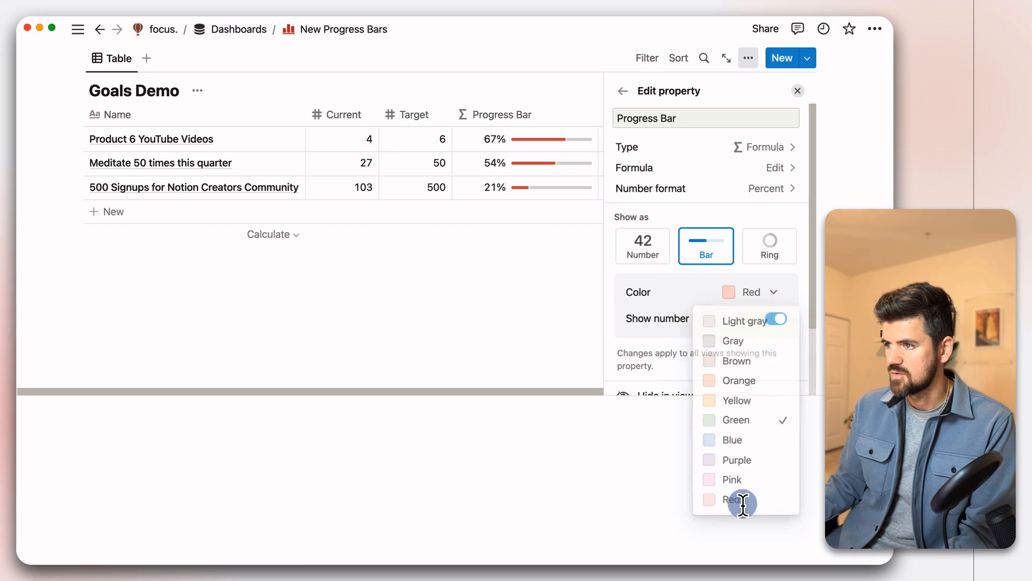
pyautogui.click(770, 246)
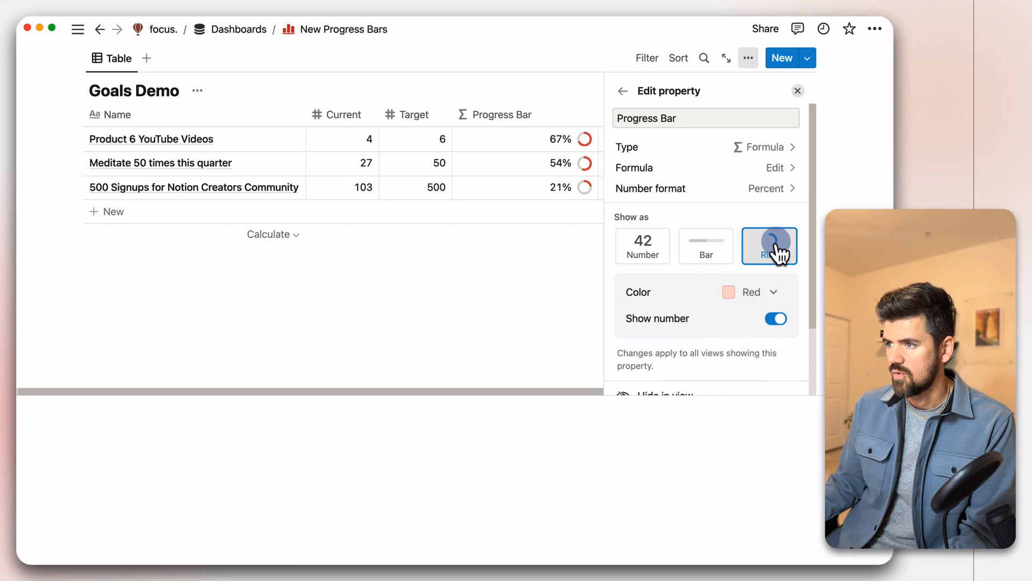
pyautogui.click(706, 245)
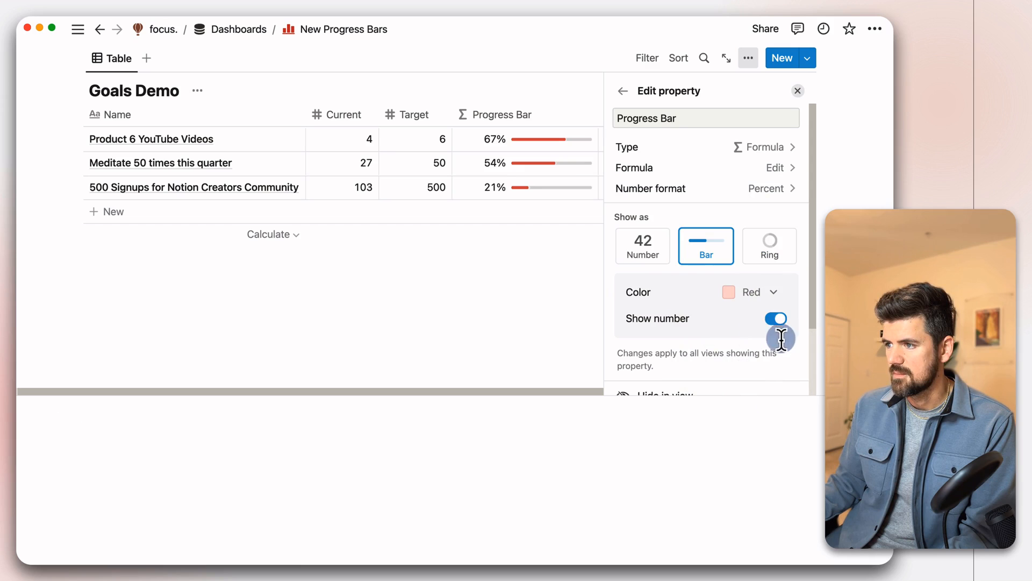
pyautogui.click(775, 319)
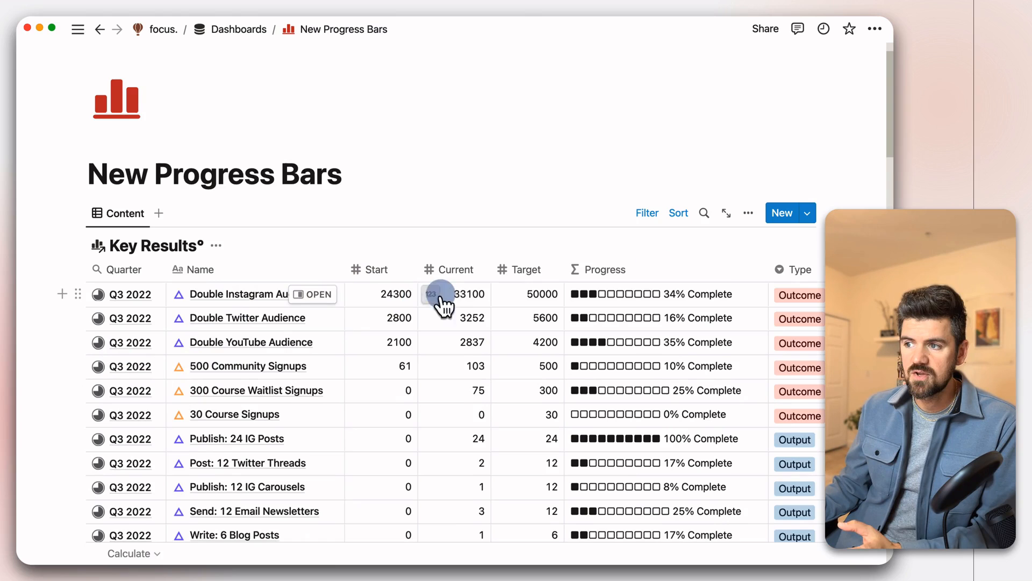
pyautogui.moveTo(598, 306)
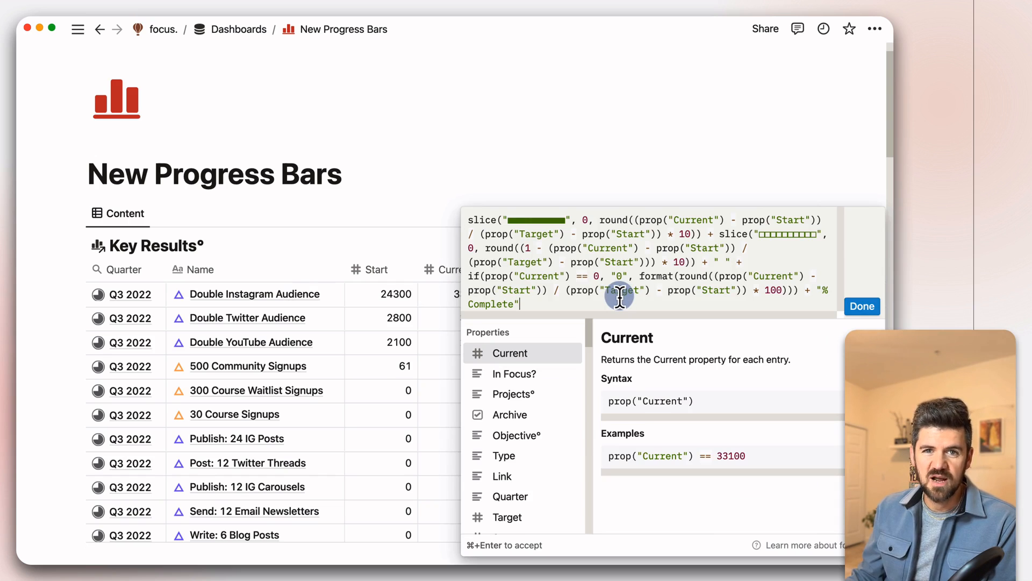
pyautogui.moveTo(633, 234)
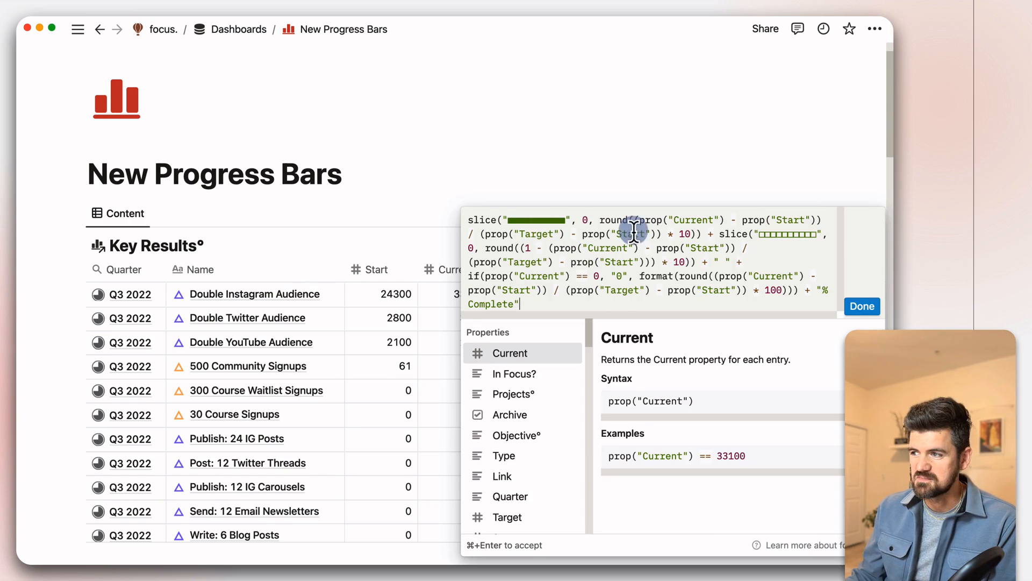
# Step: Dismiss the Progress formula editor, returning to the Key Results table
pyautogui.click(862, 306)
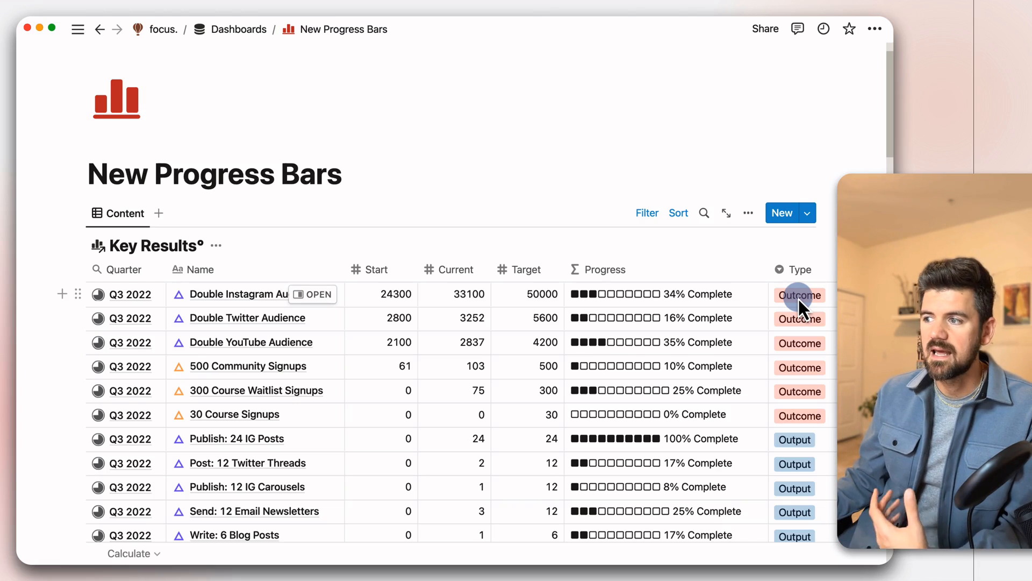
pyautogui.click(800, 318)
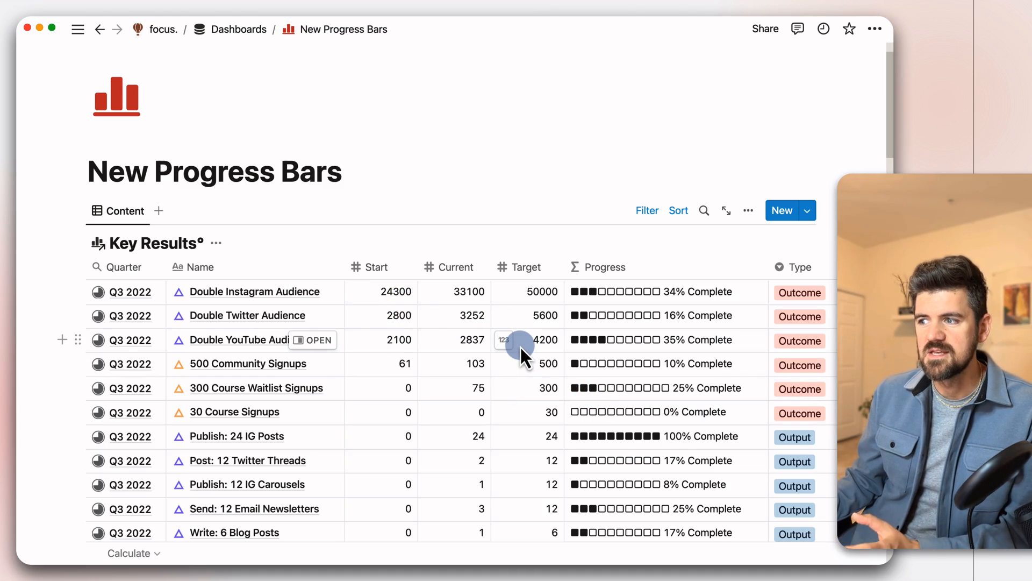
pyautogui.moveTo(500, 448)
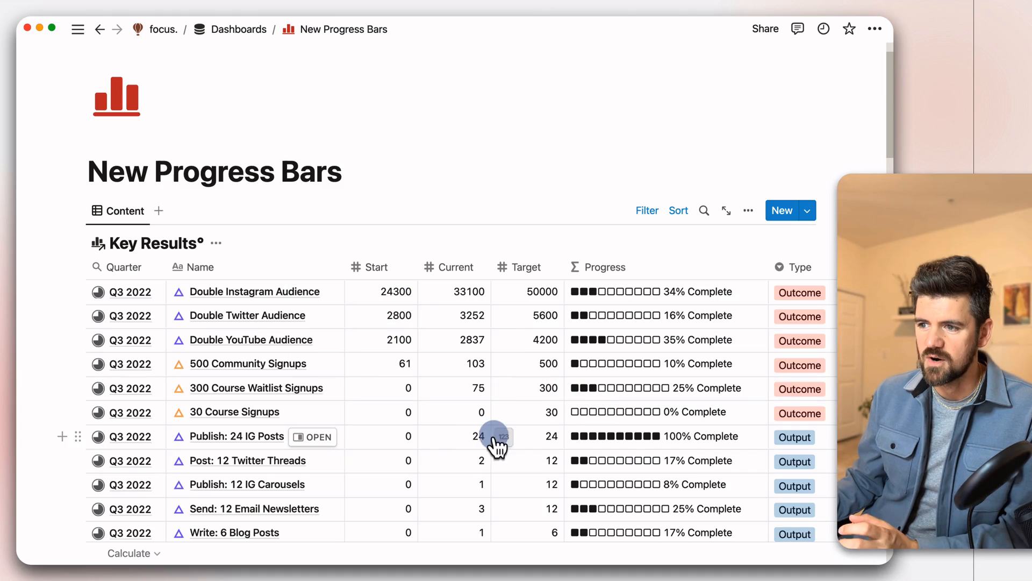
pyautogui.click(482, 437)
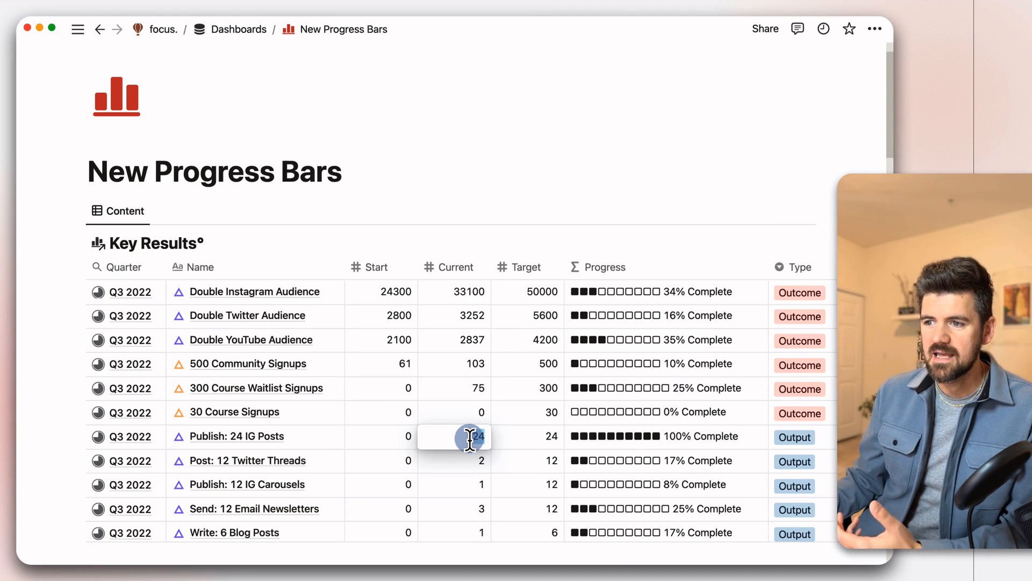
pyautogui.write('3')
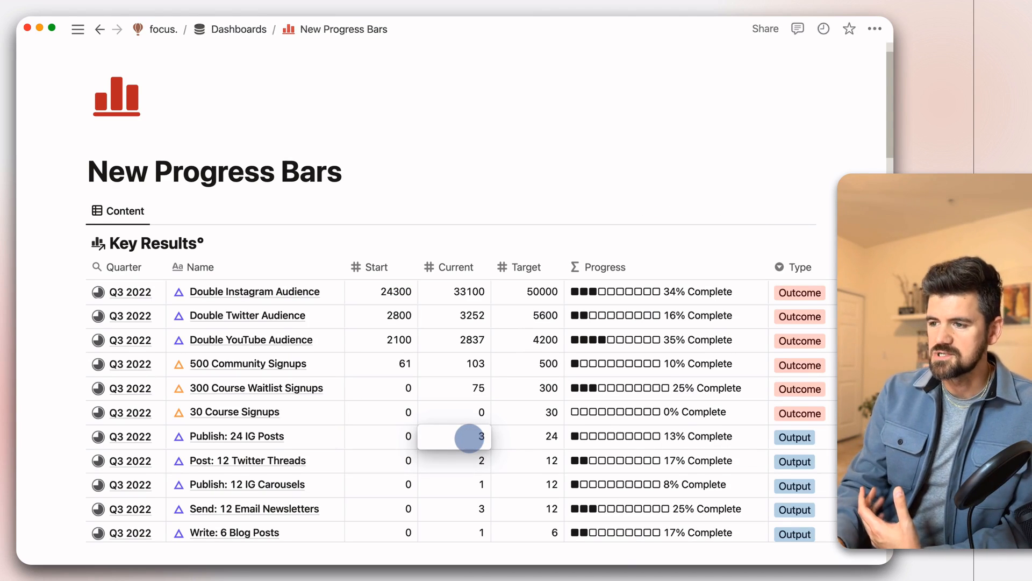
pyautogui.write('30')
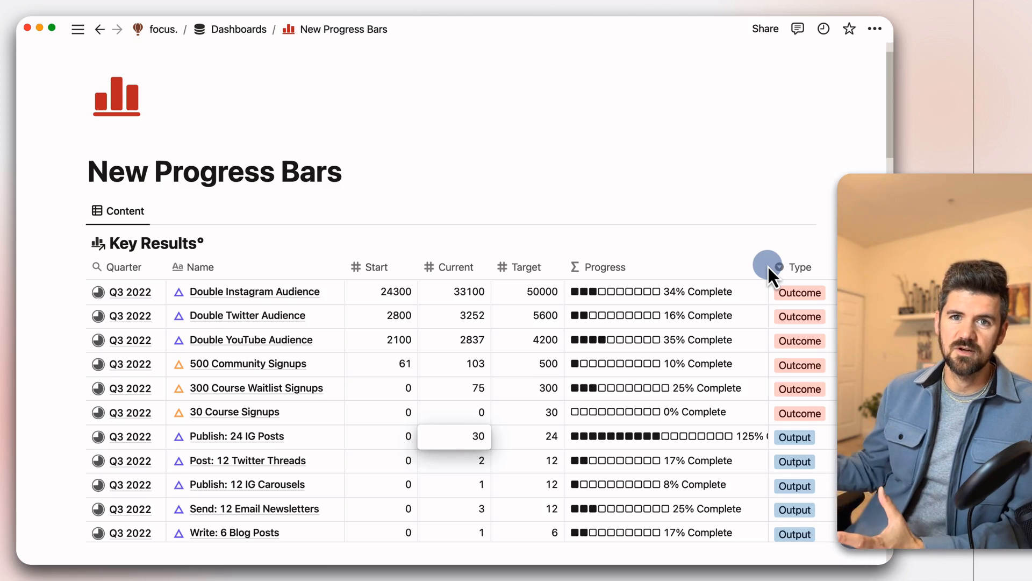
pyautogui.write('24')
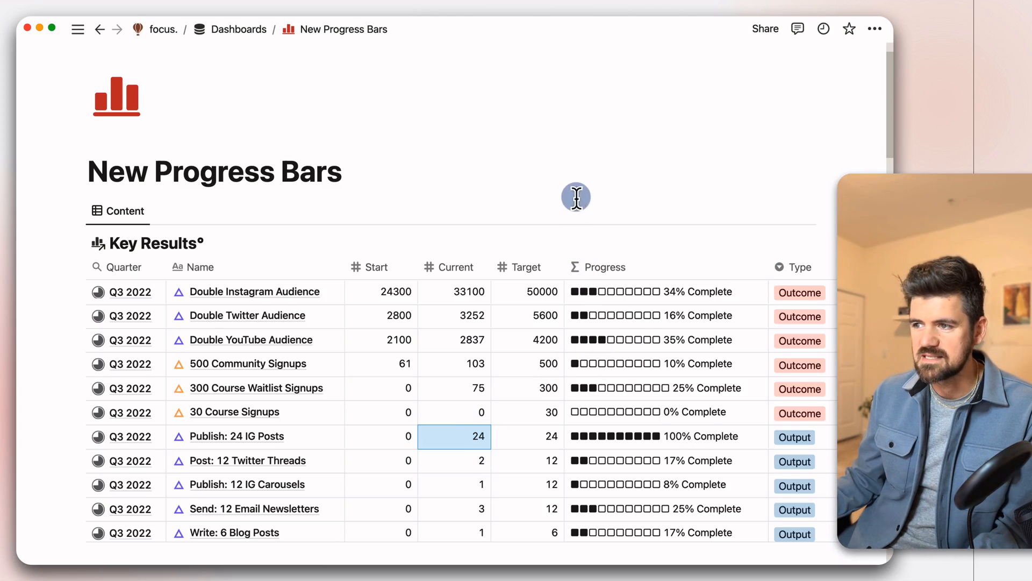
pyautogui.moveTo(260, 320)
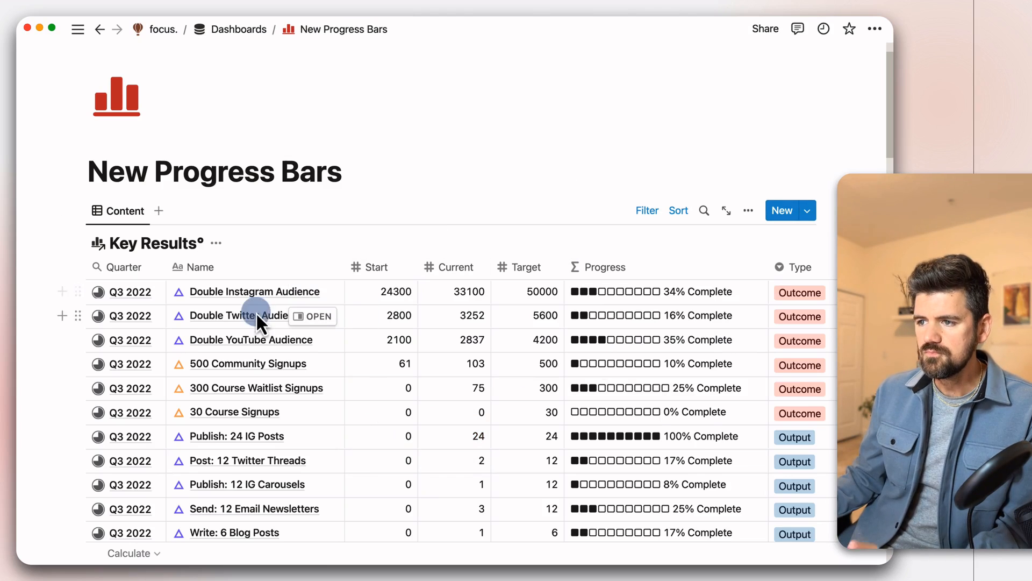
pyautogui.moveTo(301, 302)
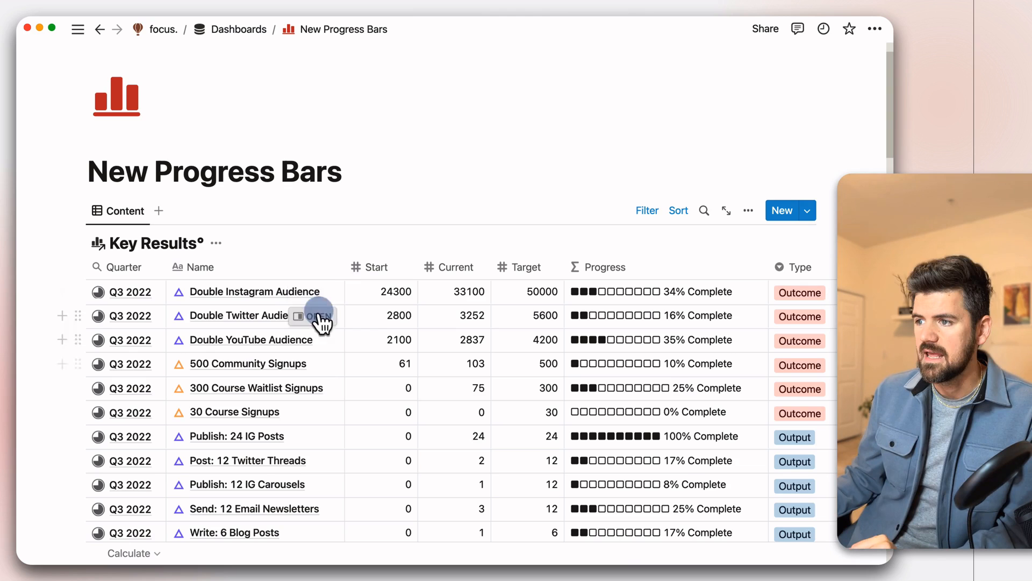
# Step: Open Double Instagram Audience as a page and reveal its 4 hidden properties
pyautogui.click(313, 316)
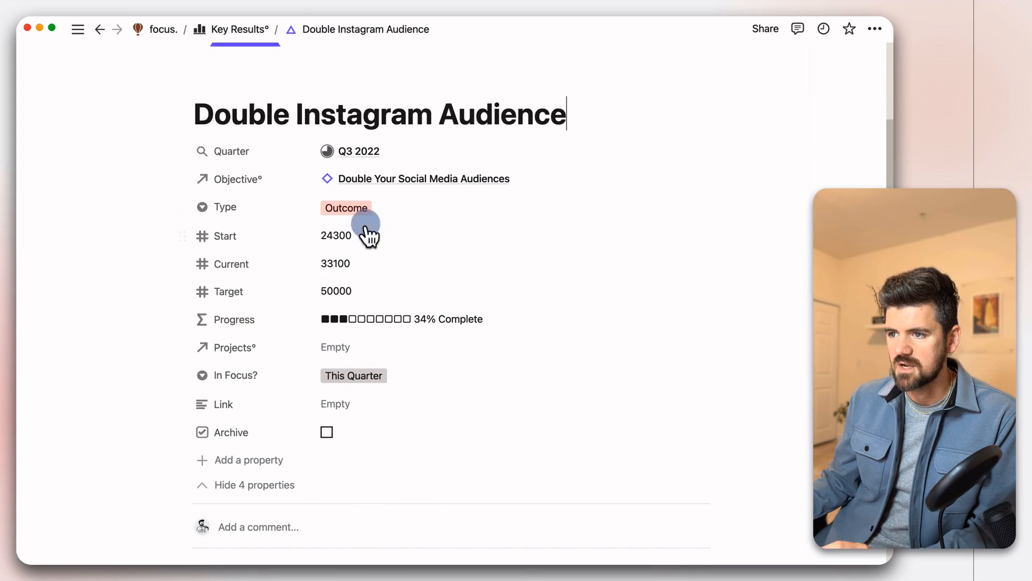
pyautogui.moveTo(271, 417)
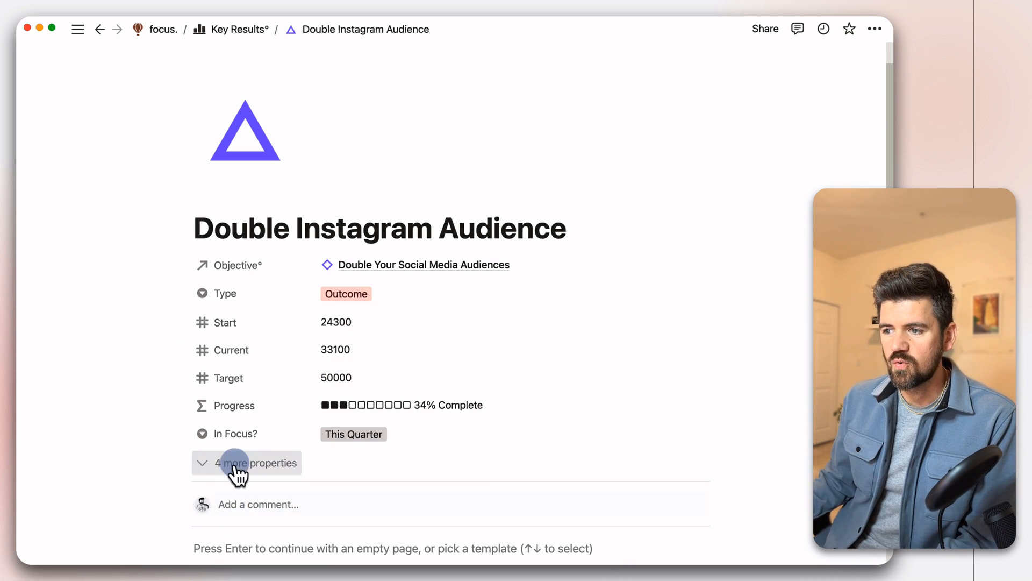
pyautogui.click(247, 463)
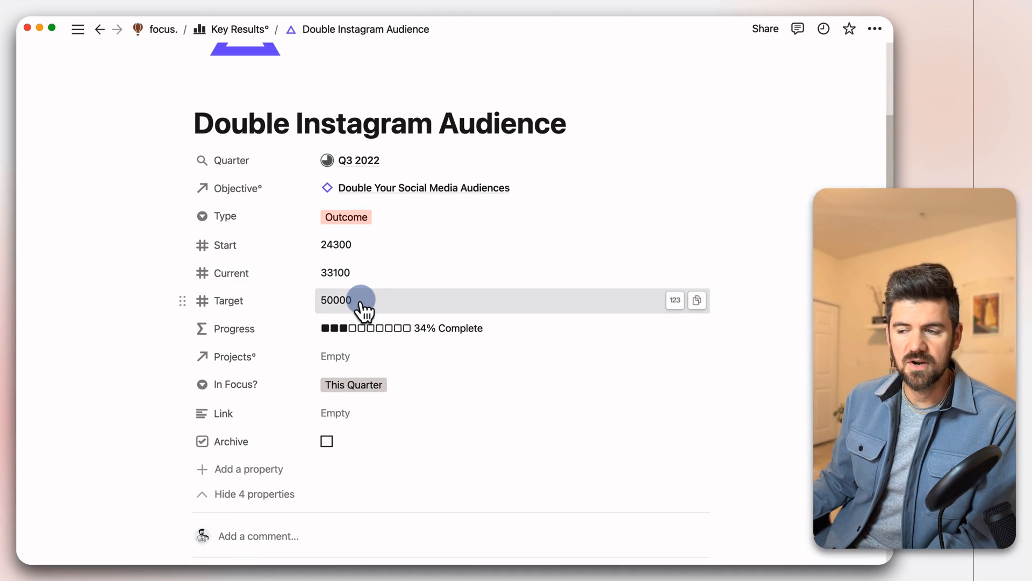
pyautogui.moveTo(365, 255)
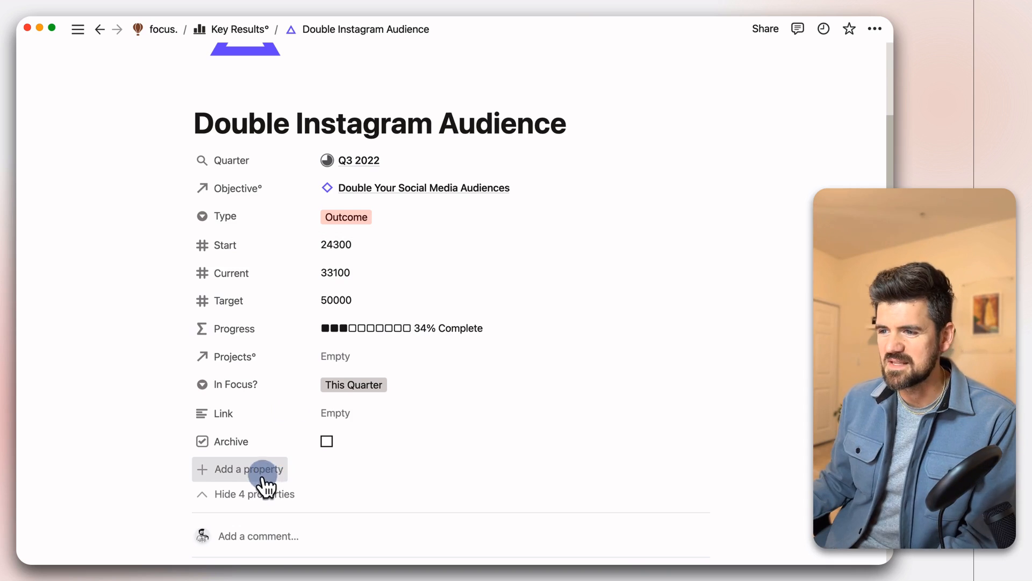
# Step: Name the first new property 'Adjusted Current'
pyautogui.click(248, 469)
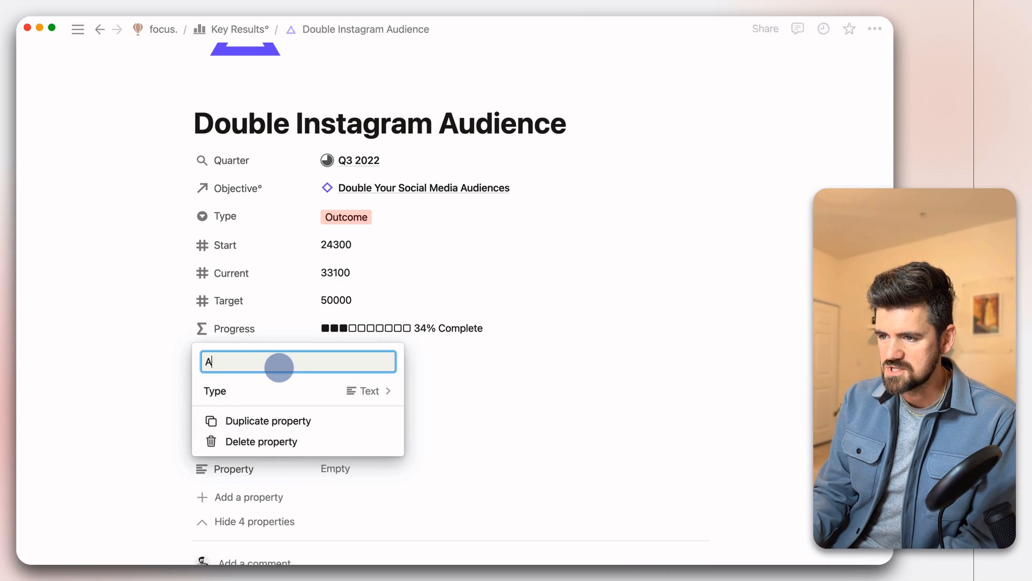
pyautogui.write('djusted')
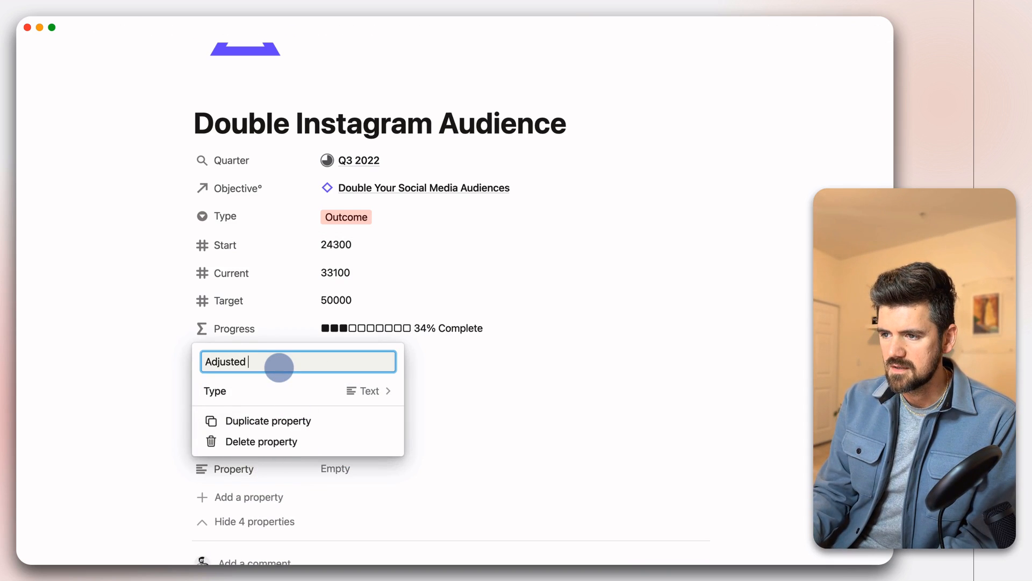
pyautogui.write('Current')
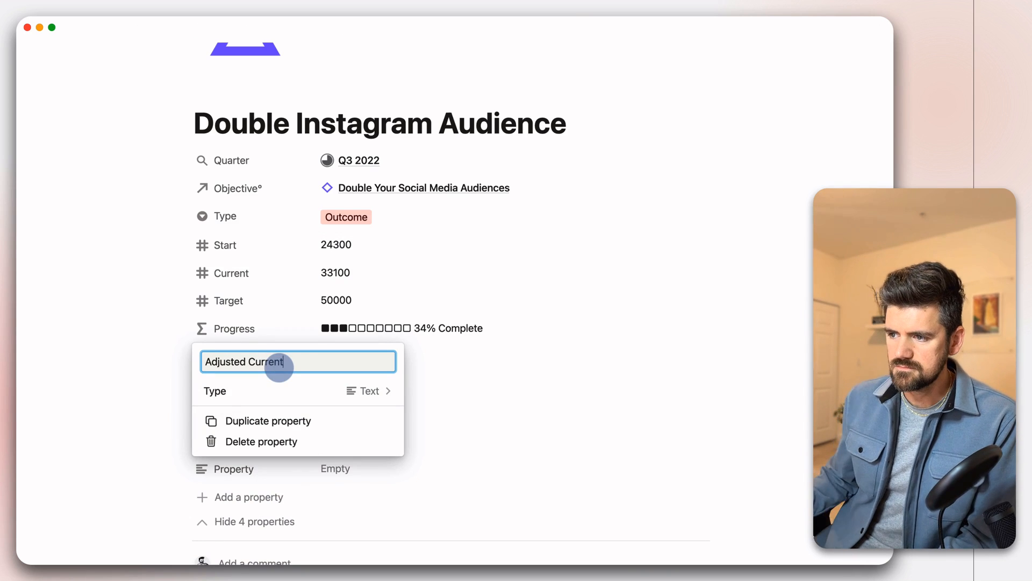
# Step: Add a second property named 'Adjusted Target'
pyautogui.click(363, 391)
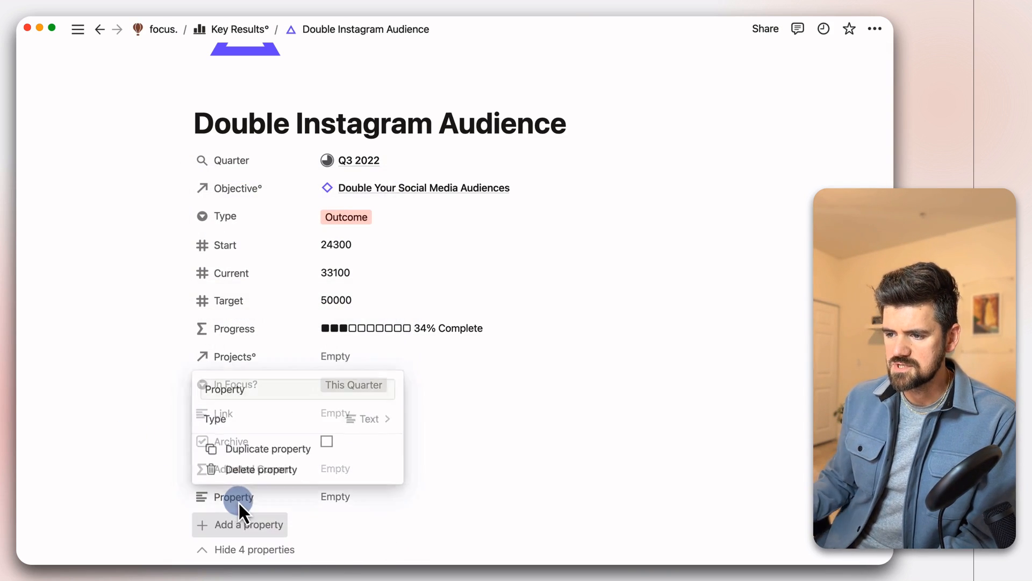
pyautogui.write('A')
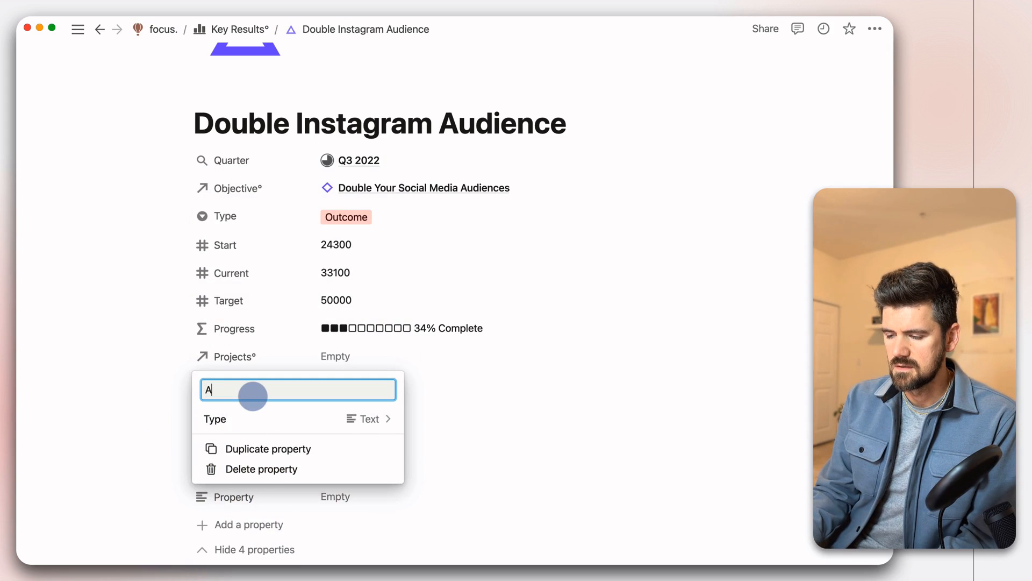
pyautogui.write('djusted Target')
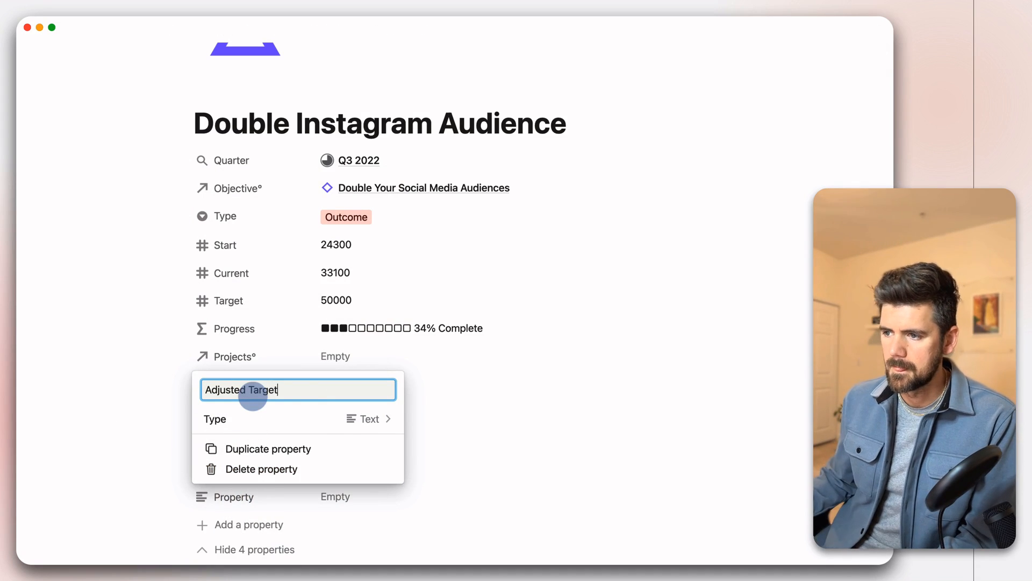
pyautogui.click(364, 419)
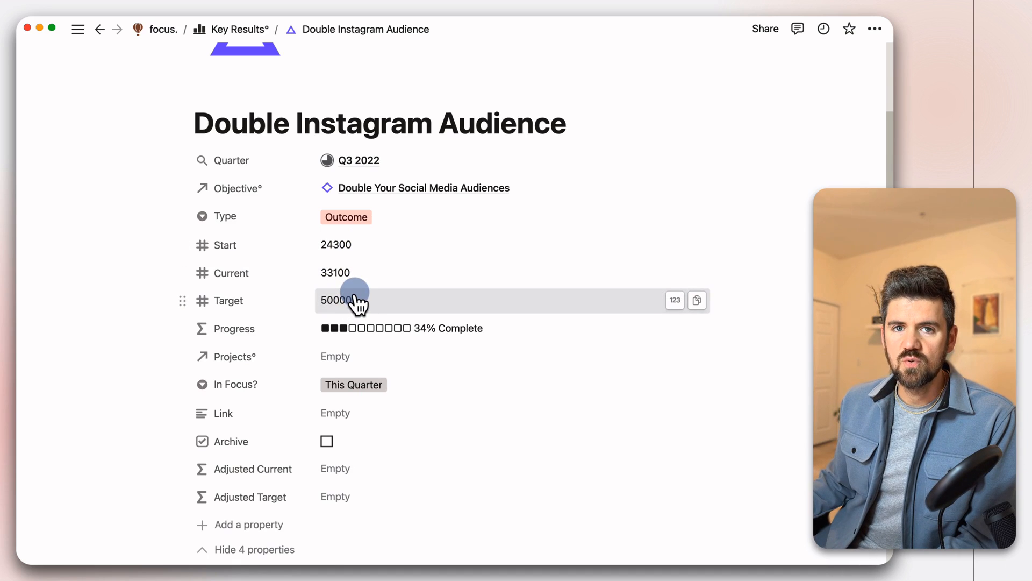
pyautogui.moveTo(356, 250)
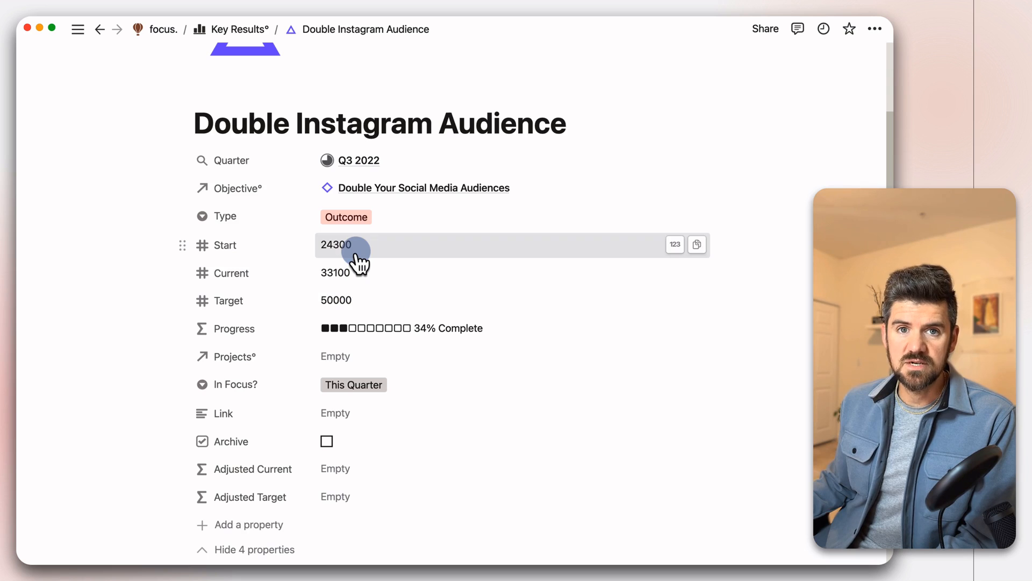
pyautogui.moveTo(353, 301)
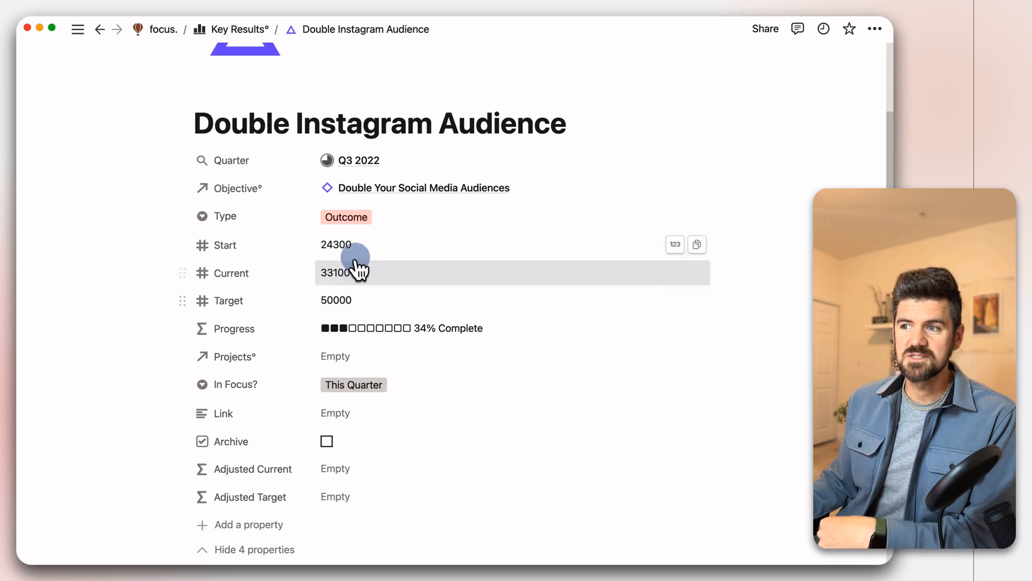
pyautogui.moveTo(345, 478)
pyautogui.write('p')
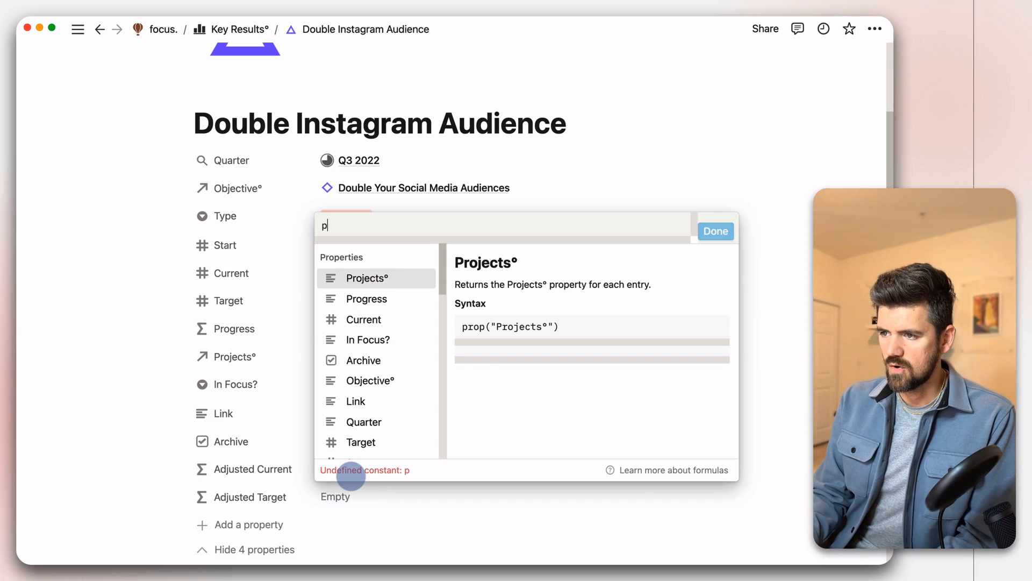
# Step: Enter prop("Current") - prop("Start") for Adjusted Current and apply it, showing 8800
pyautogui.write('rop(')
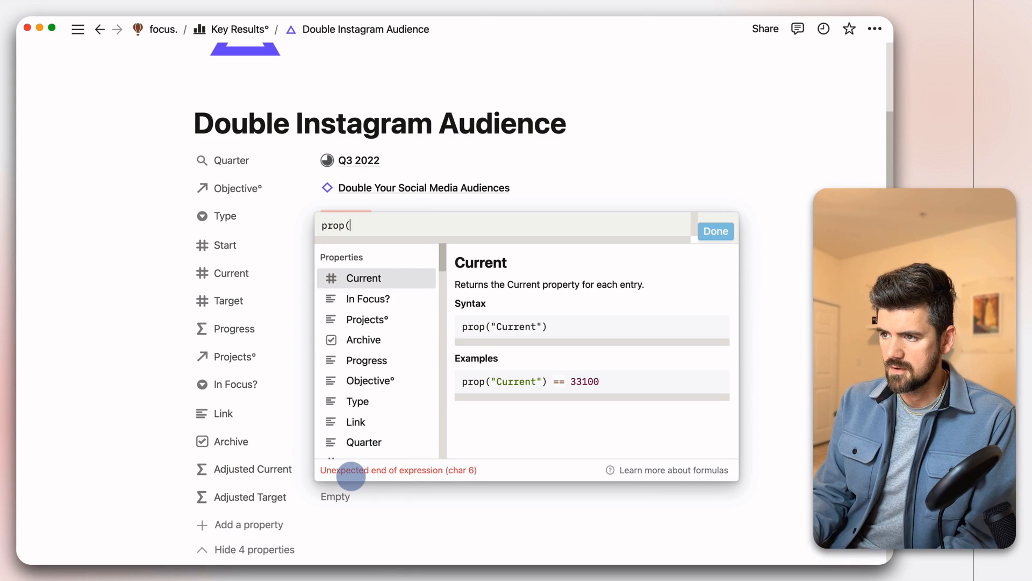
pyautogui.write('"Current')
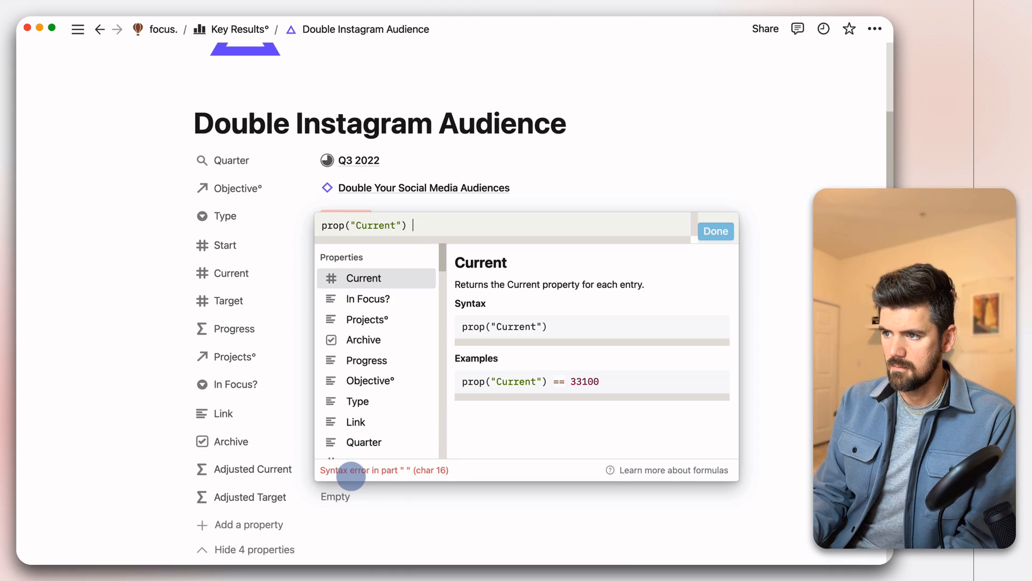
pyautogui.write('- prop(')
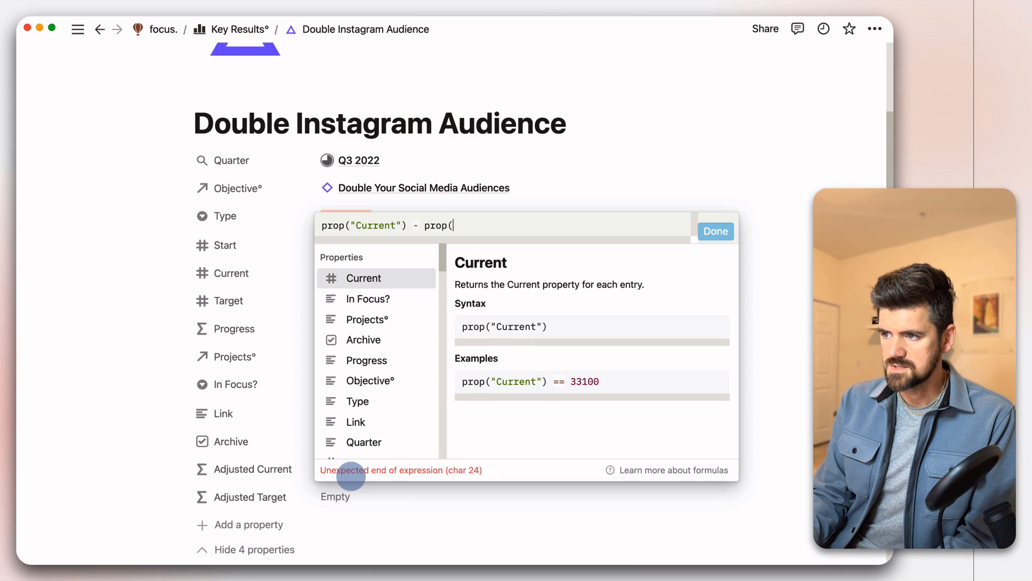
pyautogui.write('"Start"')
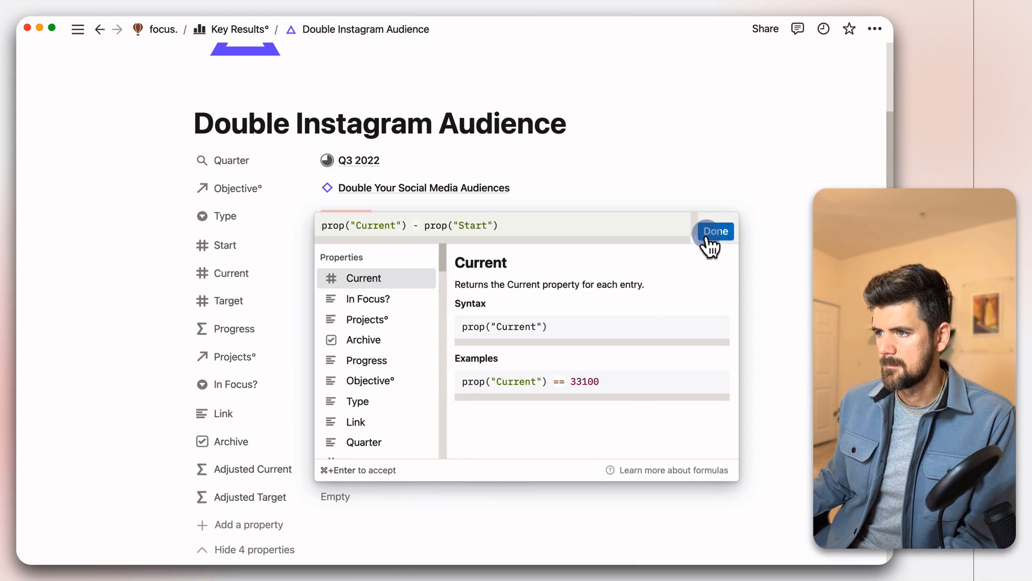
pyautogui.click(716, 232)
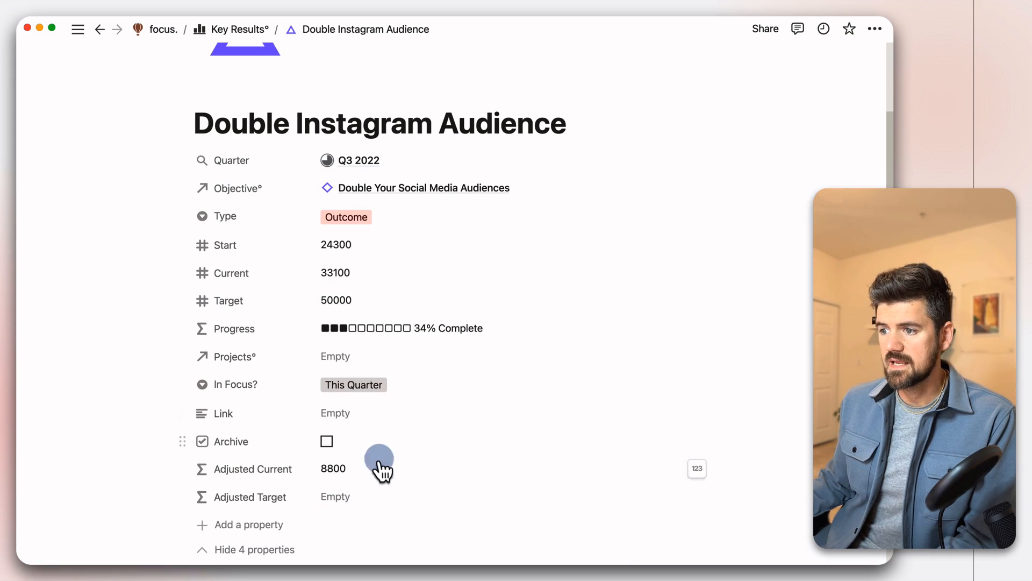
pyautogui.click(362, 468)
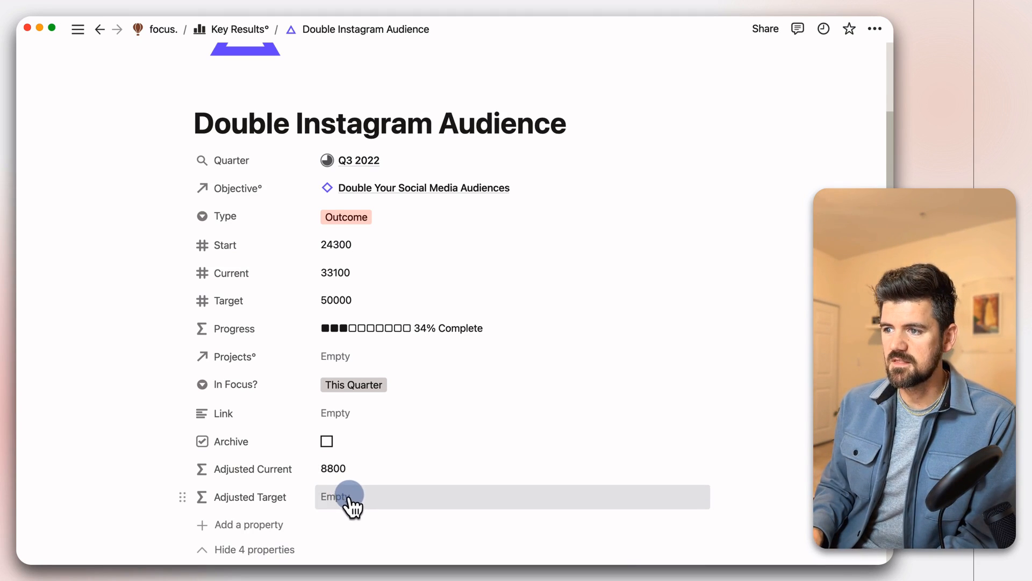
# Step: Enter prop("Target") - prop("Start") for Adjusted Target and apply it, showing 25700
pyautogui.click(345, 496)
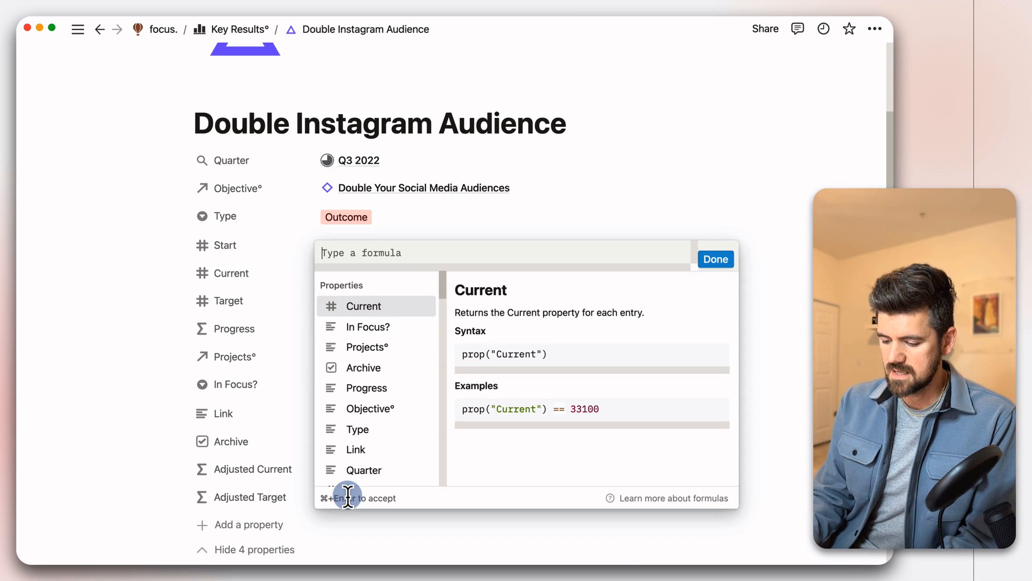
pyautogui.write('prop(')
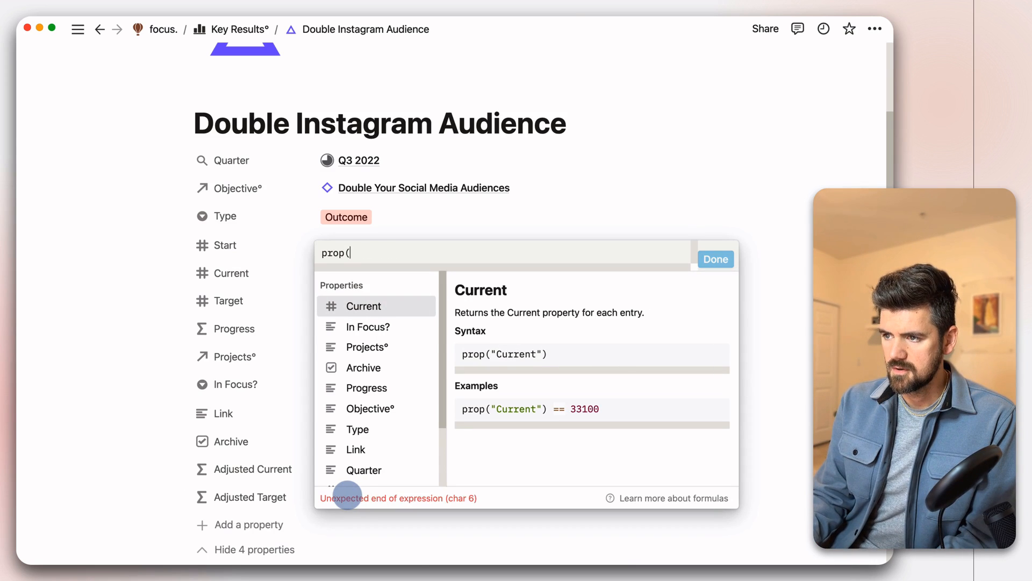
pyautogui.write('"')
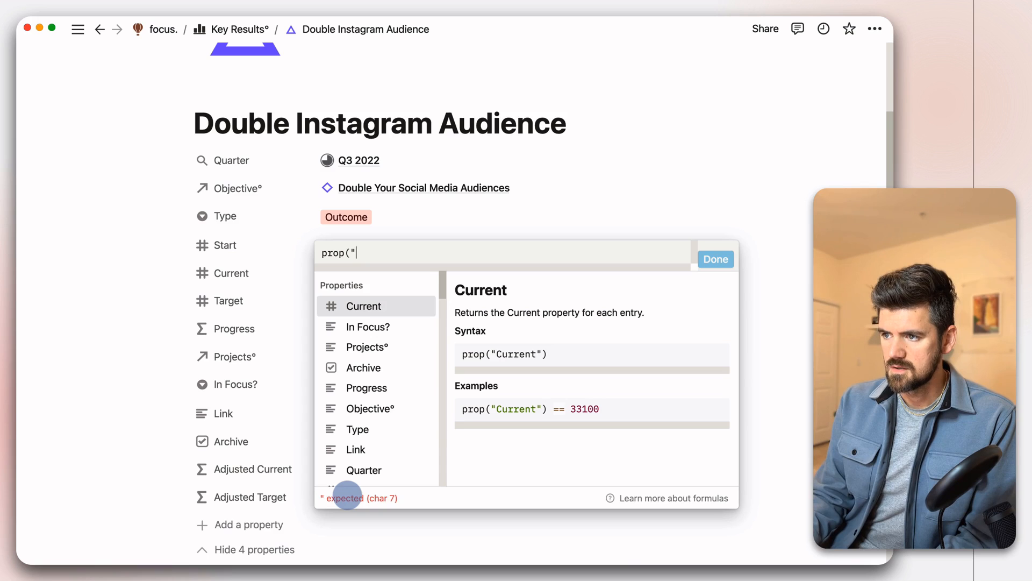
pyautogui.write('Target") - prop')
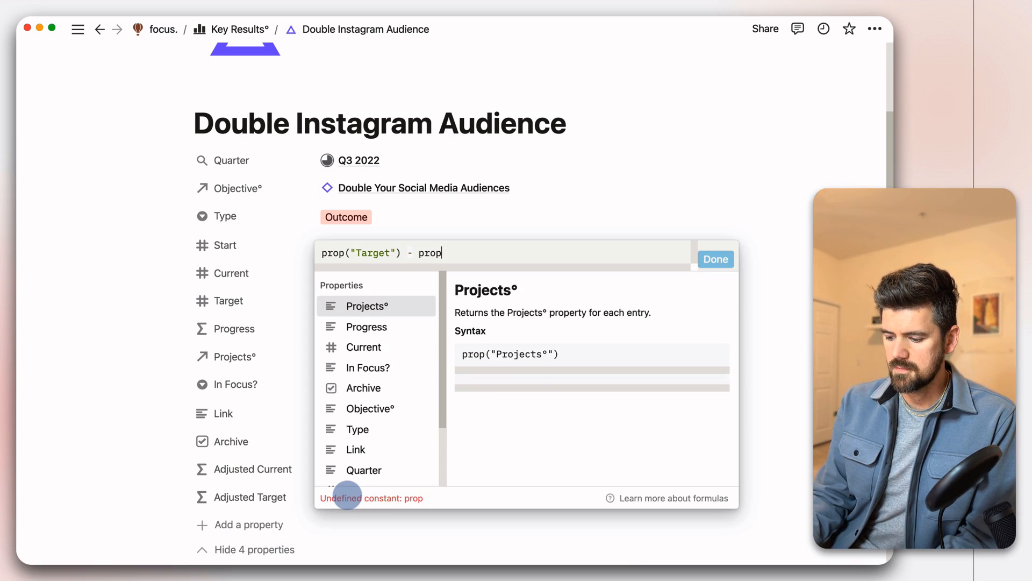
pyautogui.write('("')
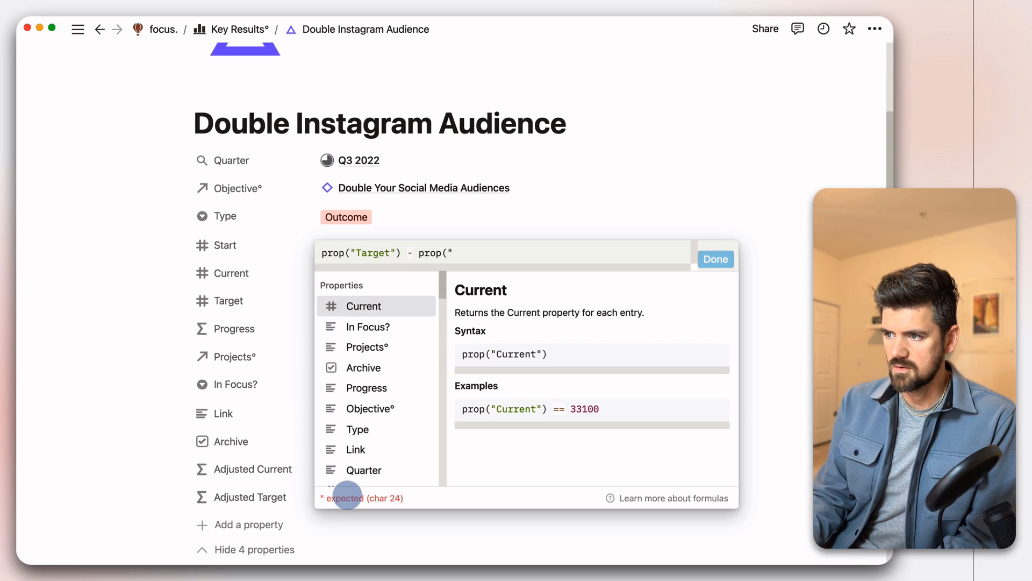
pyautogui.write('Start')
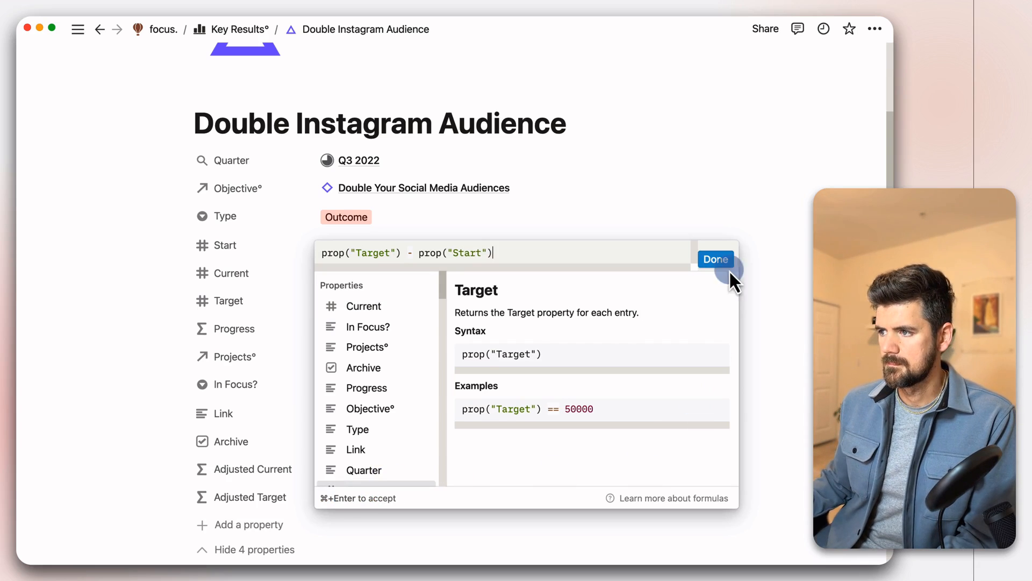
pyautogui.click(715, 259)
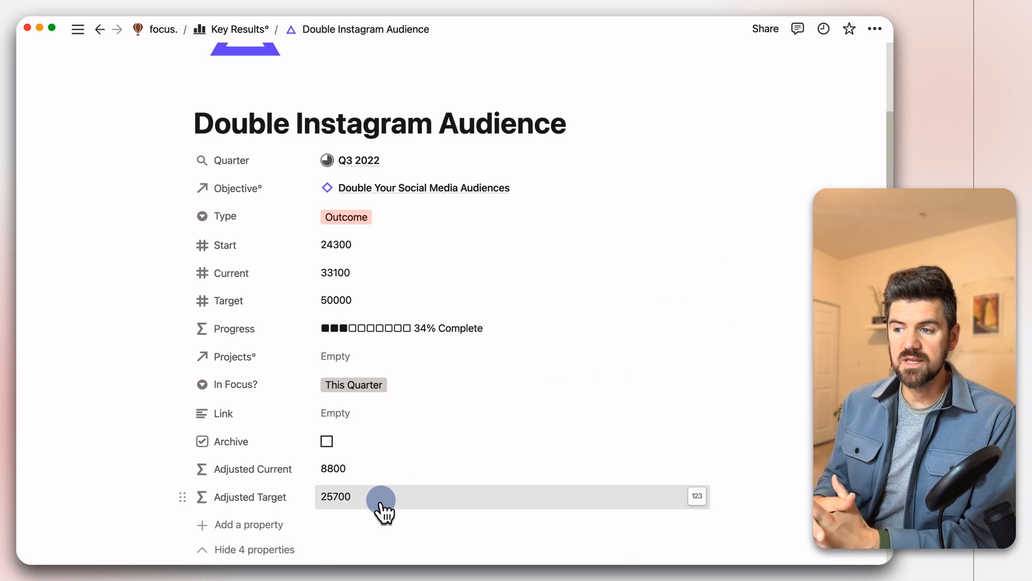
pyautogui.moveTo(377, 468)
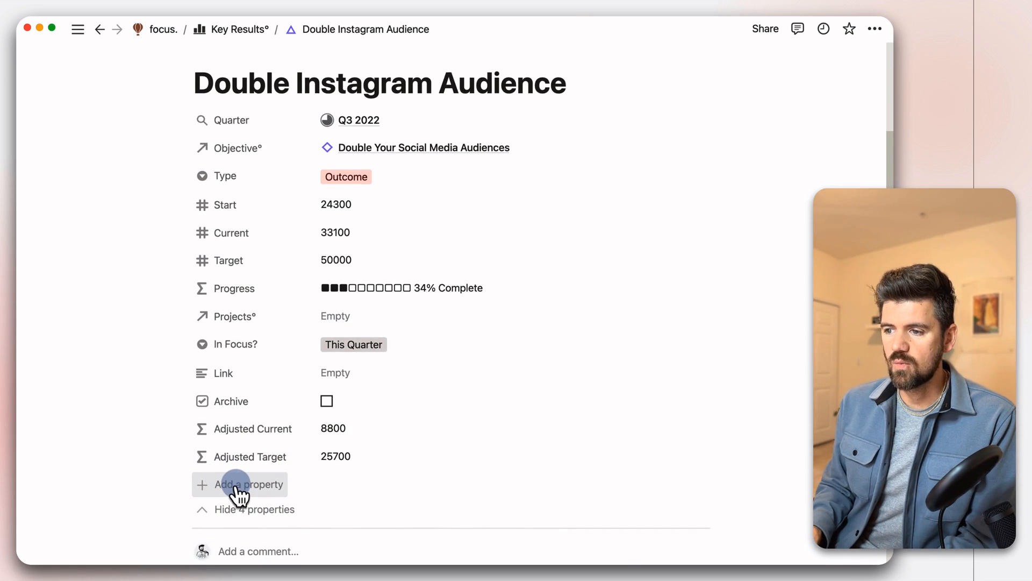
# Step: Add a new formula property and name it Progress Bar
pyautogui.click(248, 485)
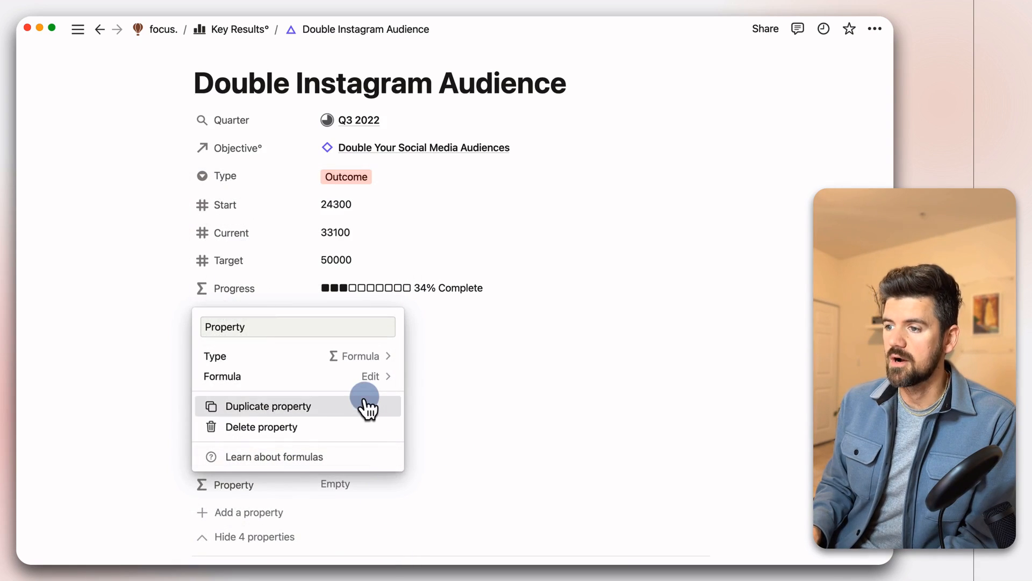
pyautogui.moveTo(313, 365)
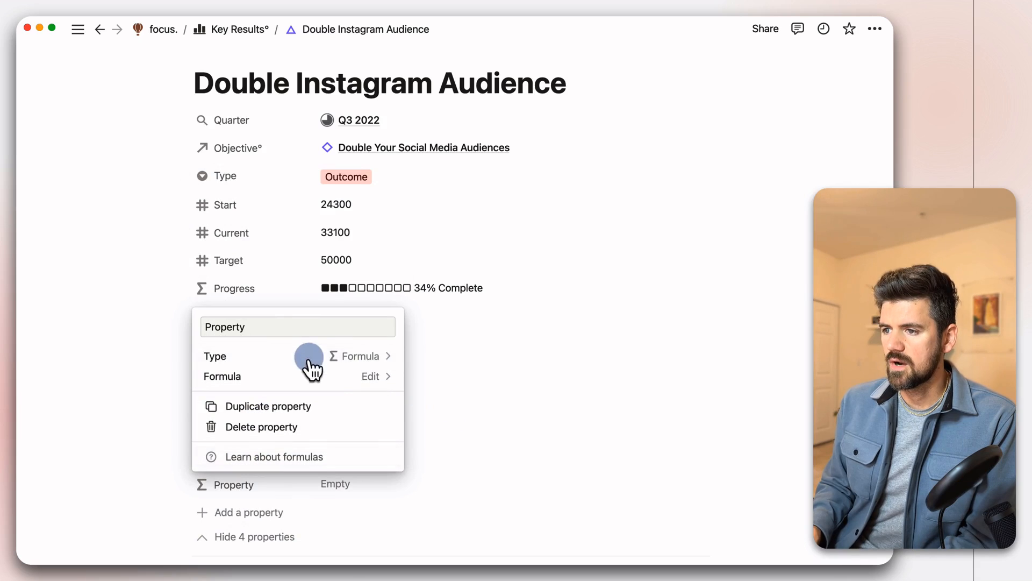
pyautogui.write('Progress Ba')
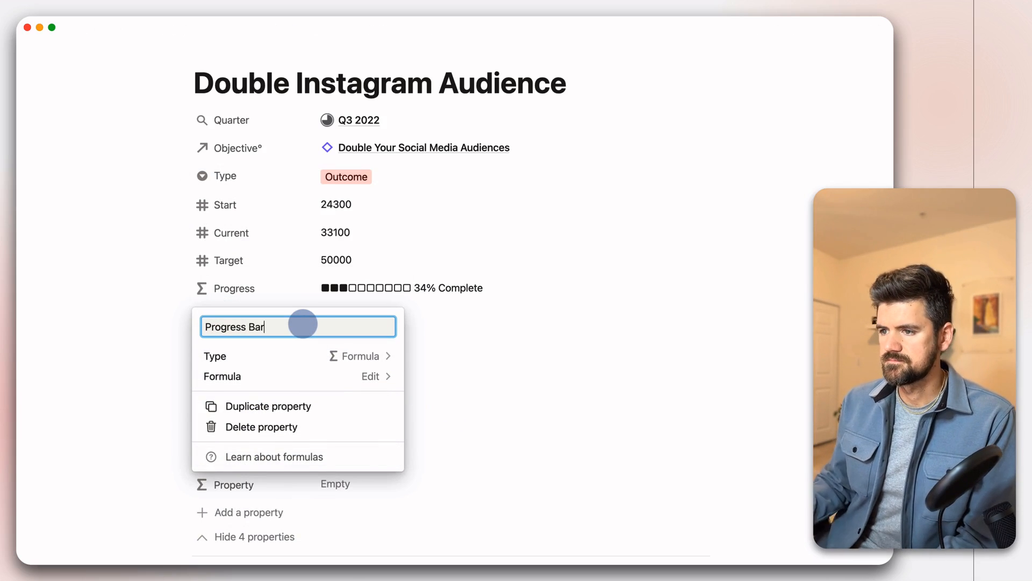
pyautogui.click(371, 376)
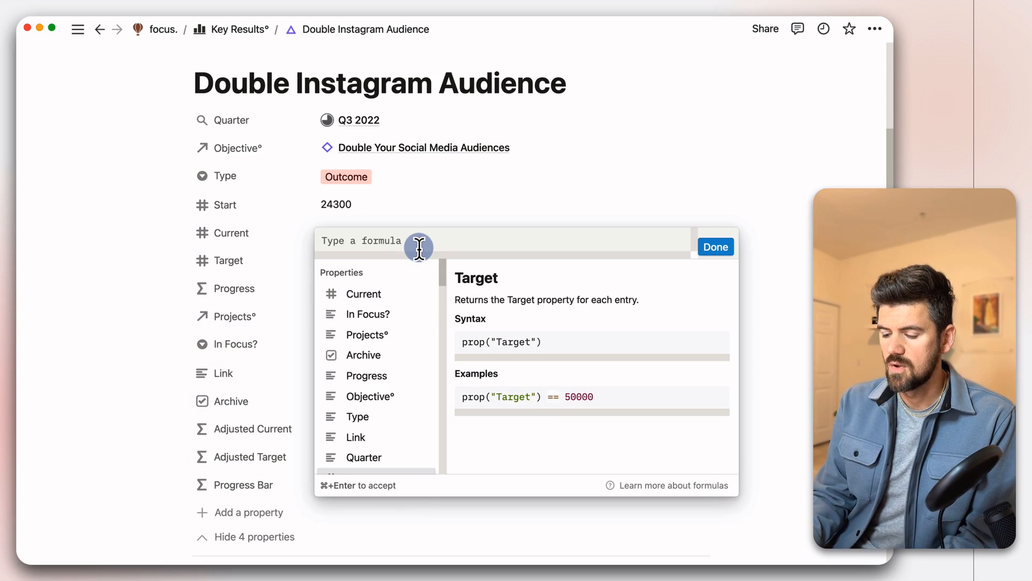
# Step: Enter round(prop("Adjusted Current") / prop("Adjusted Target") * 100) / 100 so Progress Bar reads 0.34
pyautogui.write('round(')
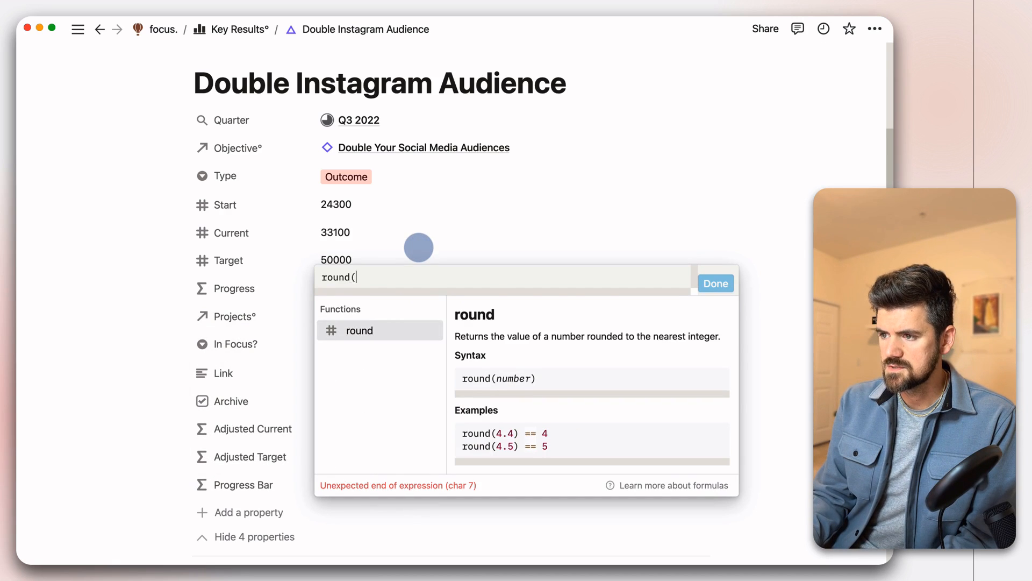
pyautogui.write('prop')
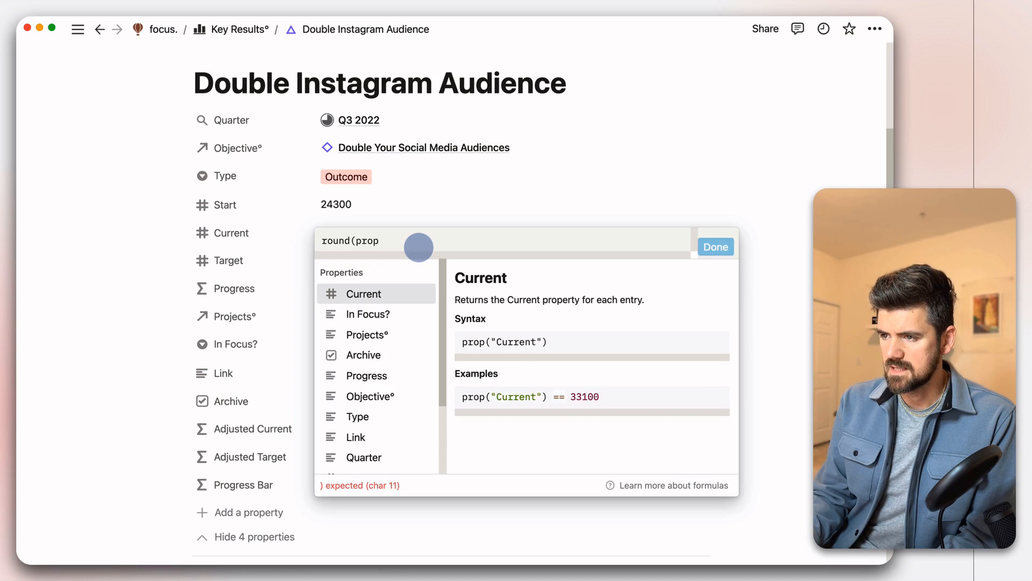
pyautogui.write('"Adjusted Cu')
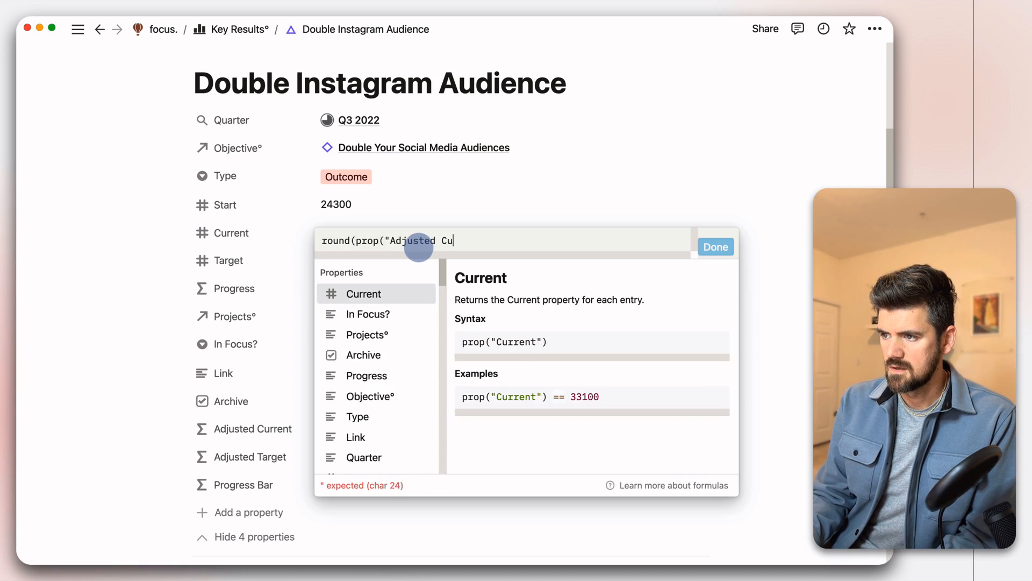
pyautogui.write('rrent")')
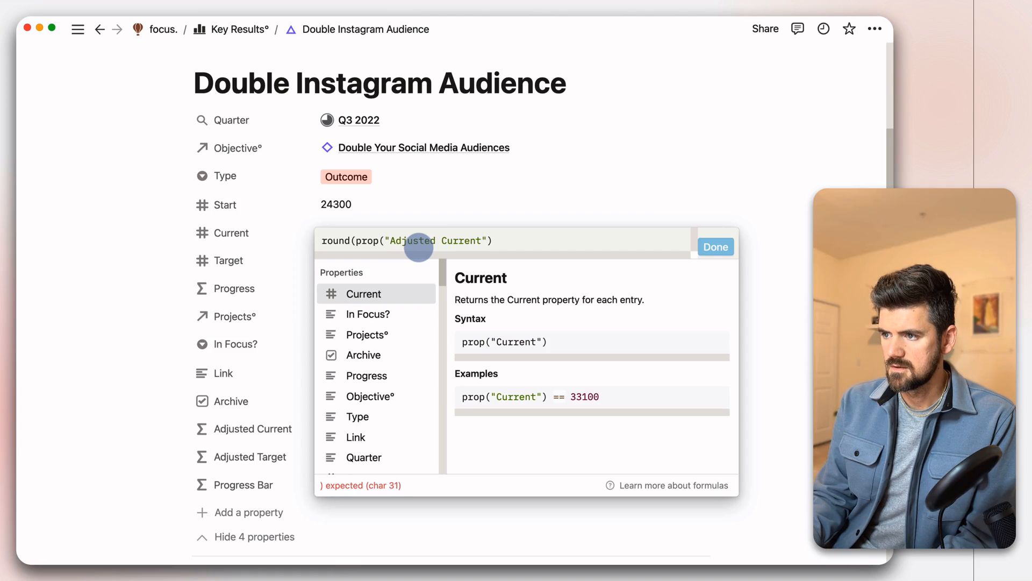
pyautogui.write('/')
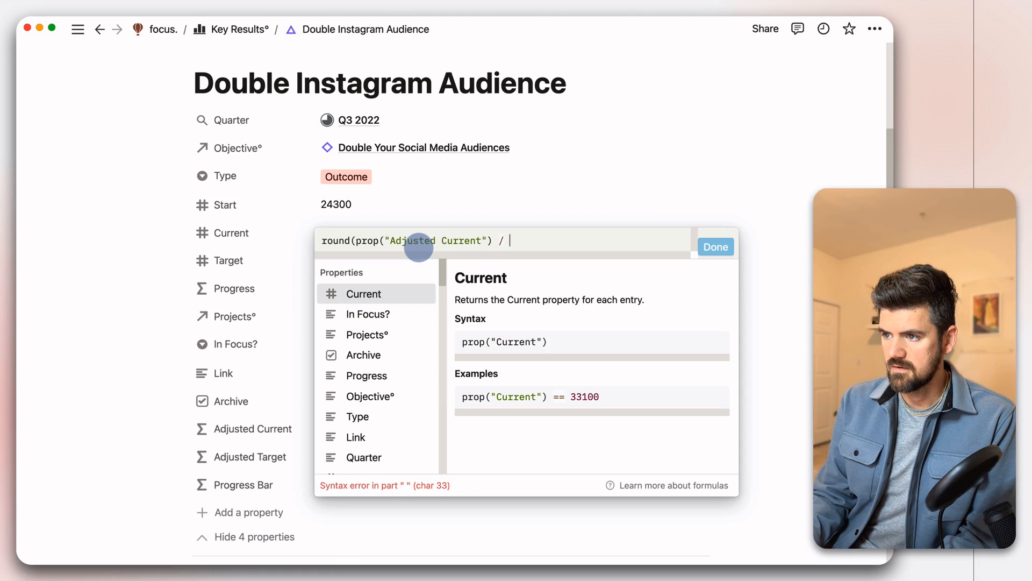
pyautogui.write('prop')
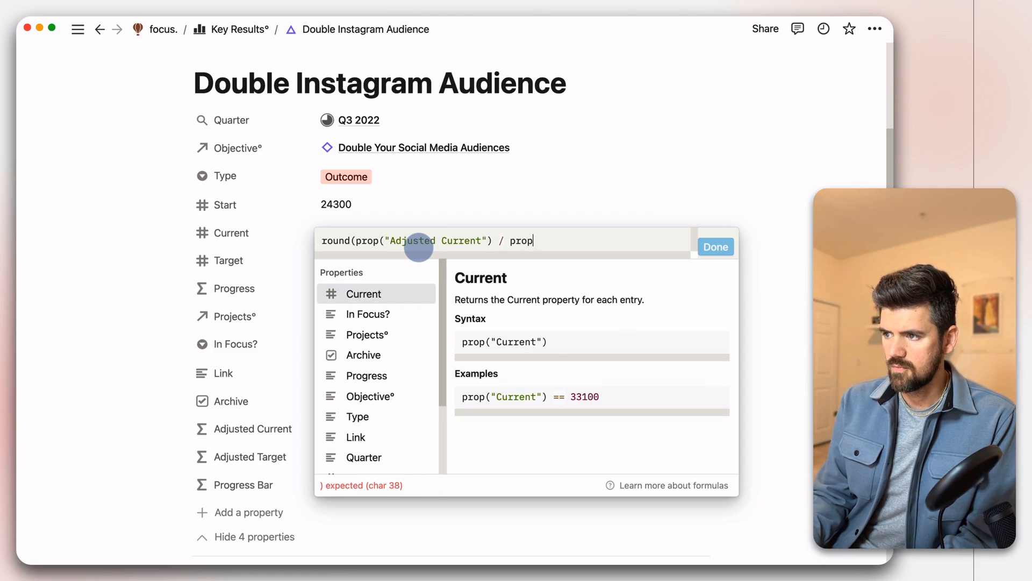
pyautogui.write('("')
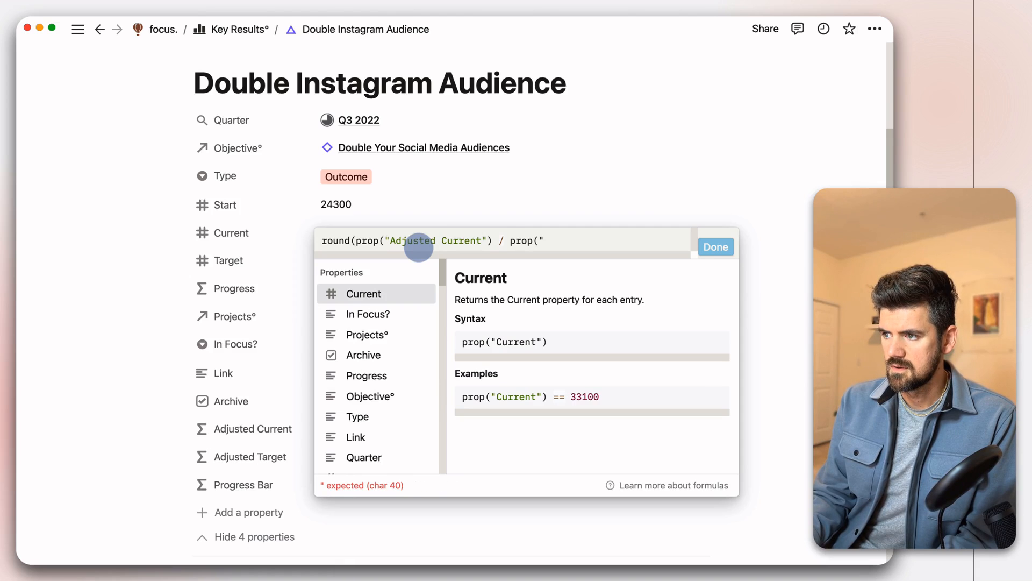
pyautogui.write('Adjusted')
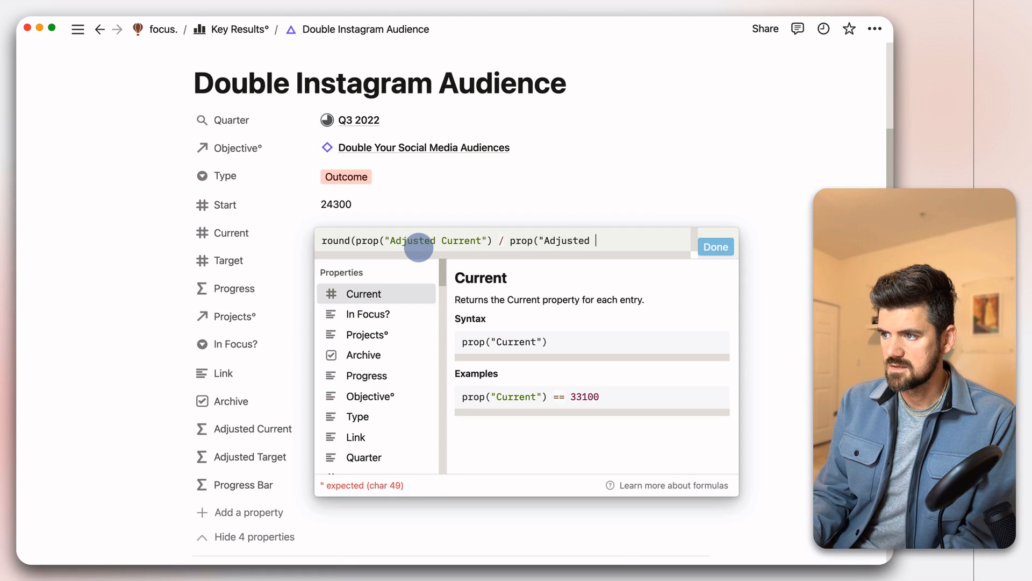
pyautogui.write('Target"')
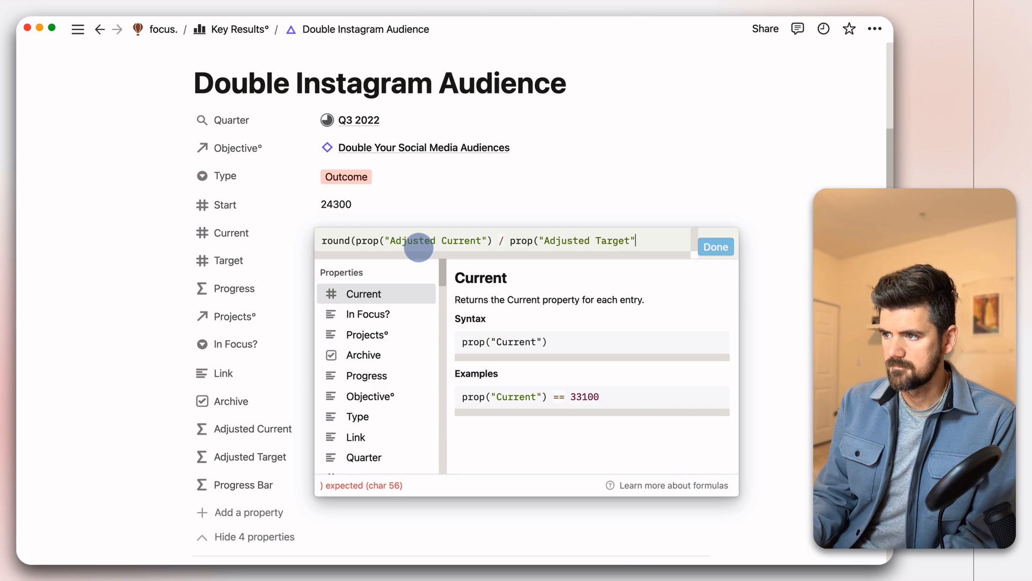
pyautogui.write(')')
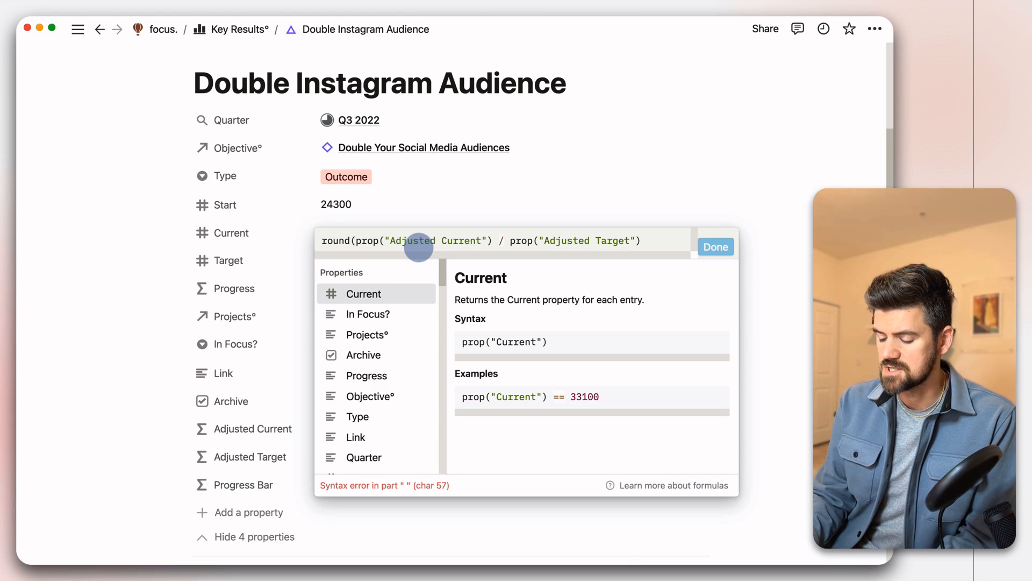
pyautogui.write('* 100) /')
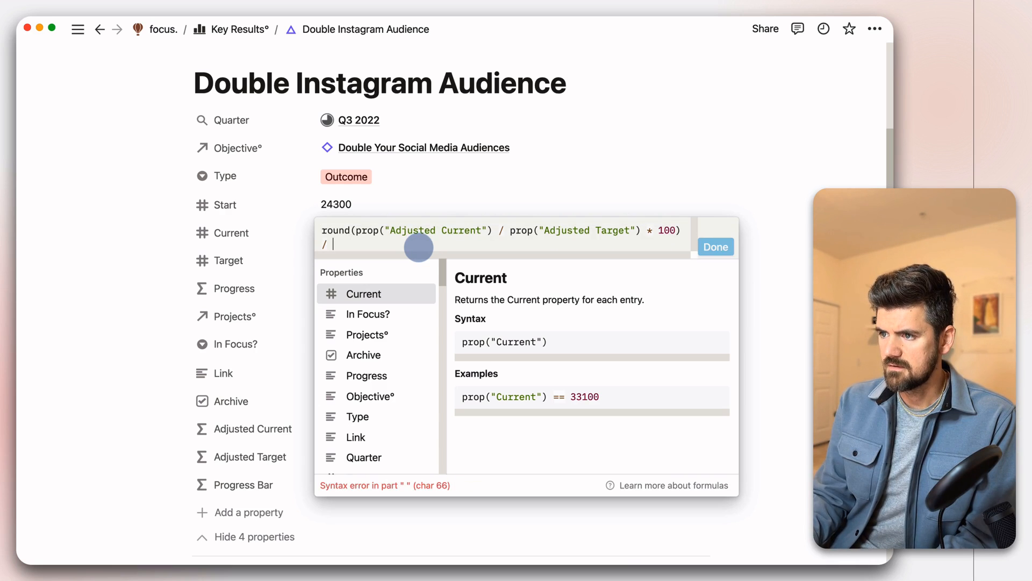
pyautogui.write('100')
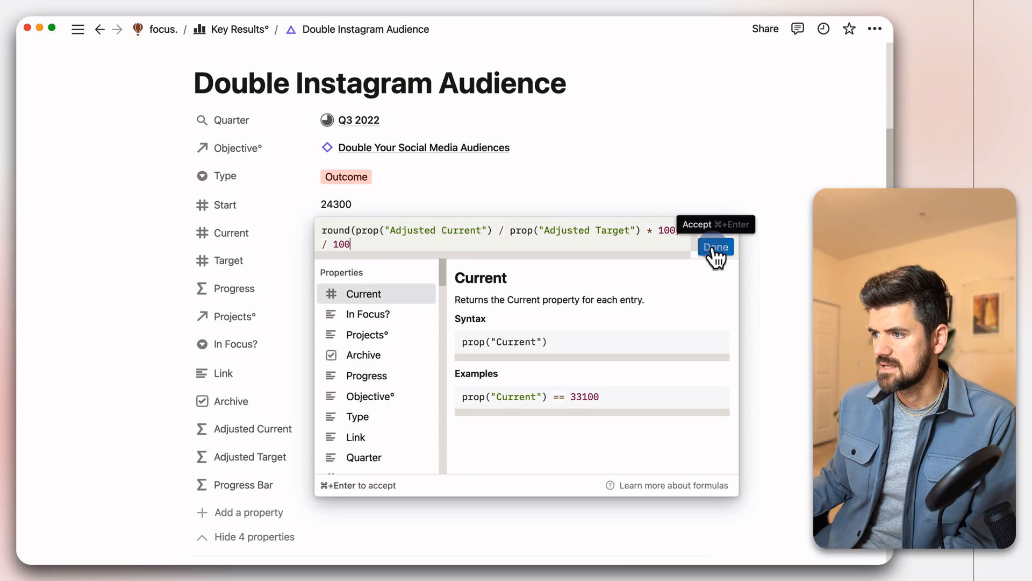
pyautogui.click(715, 246)
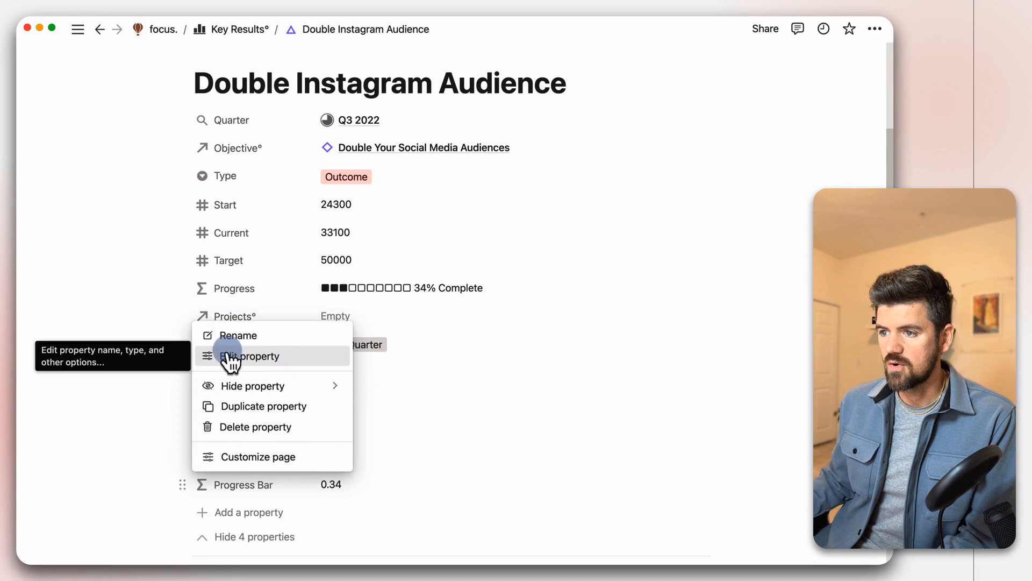
# Step: Format Progress Bar as a percent shown as a red bar, displaying 34%
pyautogui.click(246, 356)
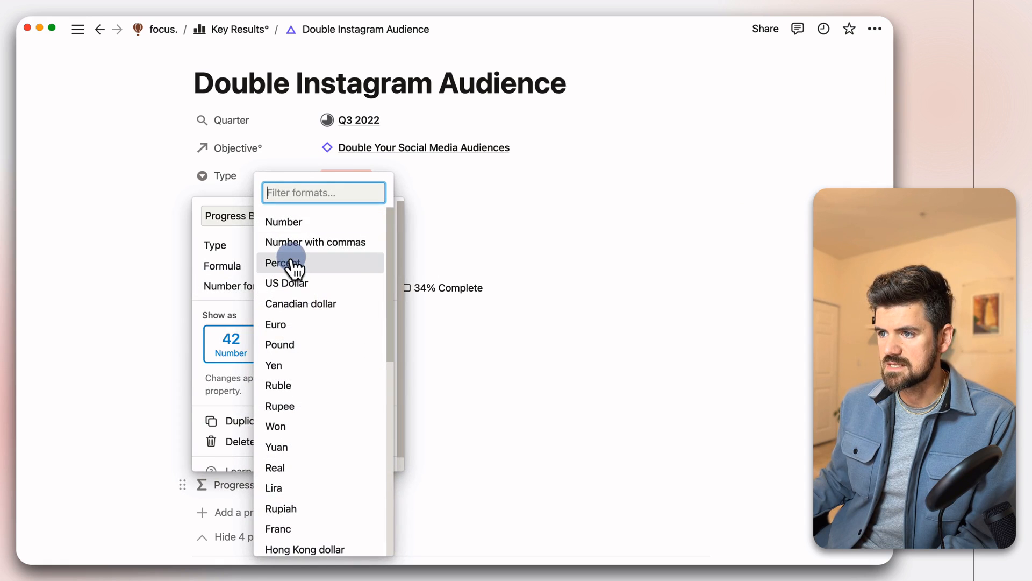
pyautogui.click(283, 263)
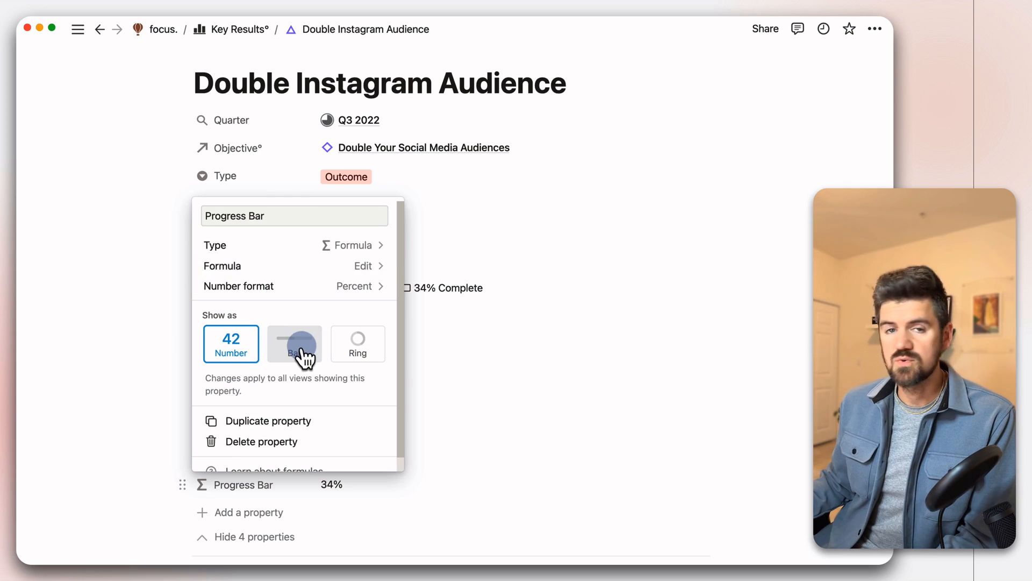
pyautogui.click(294, 344)
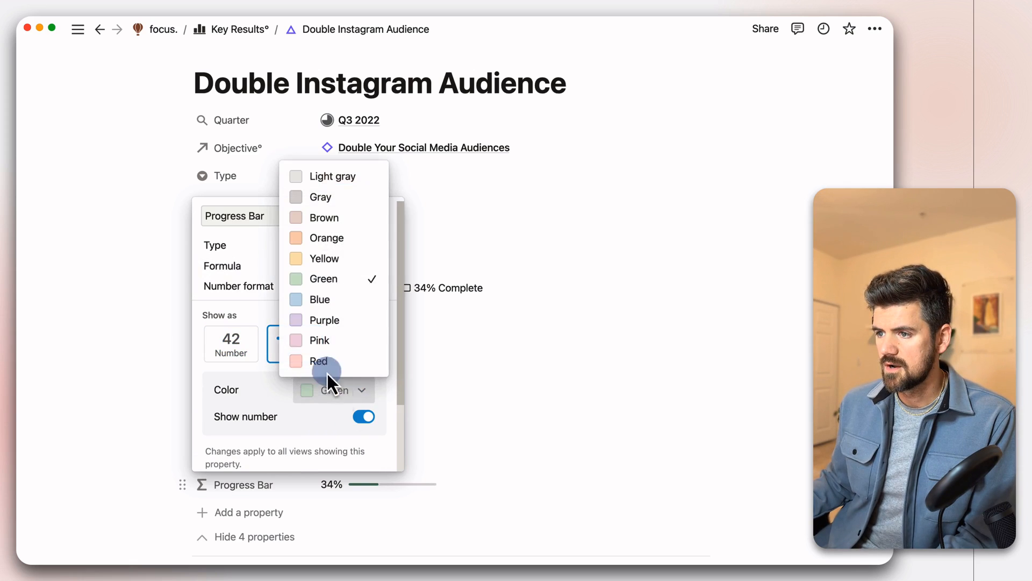
pyautogui.click(319, 360)
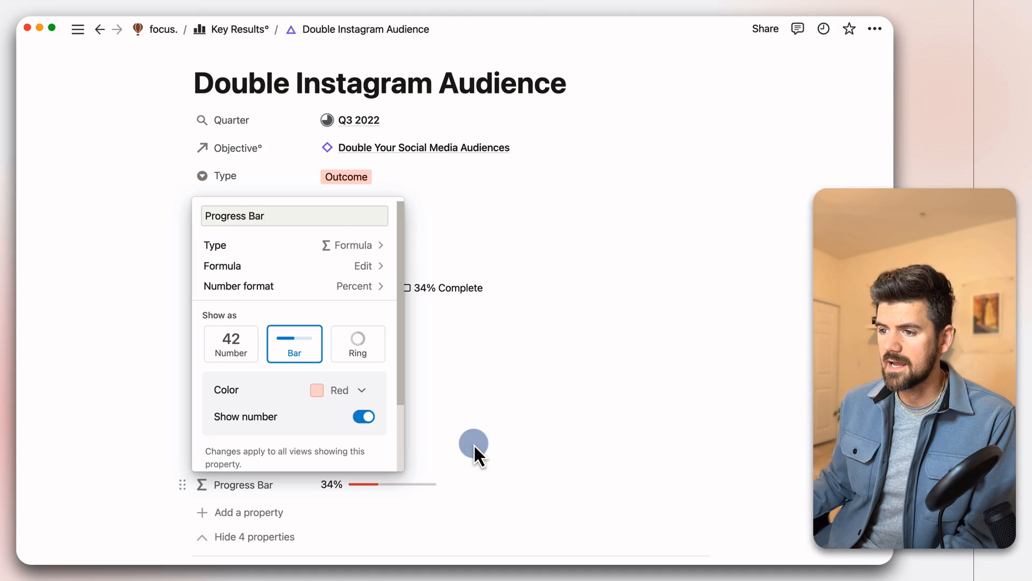
pyautogui.click(473, 447)
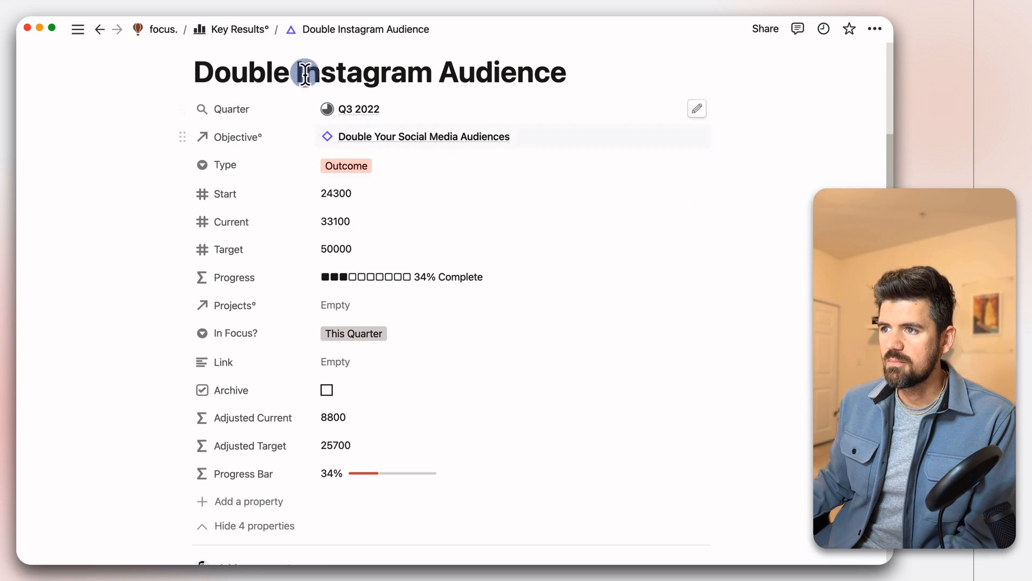
# Step: Return to the Key Results database via the breadcrumb
pyautogui.click(233, 29)
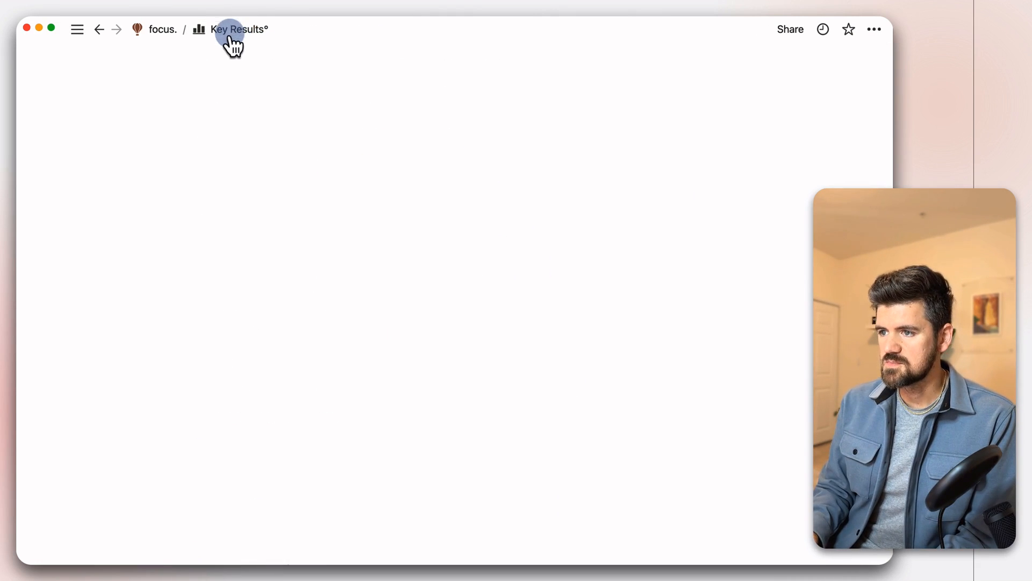
# Step: Make the Progress Bar column visible in the Key Results table view
pyautogui.click(231, 33)
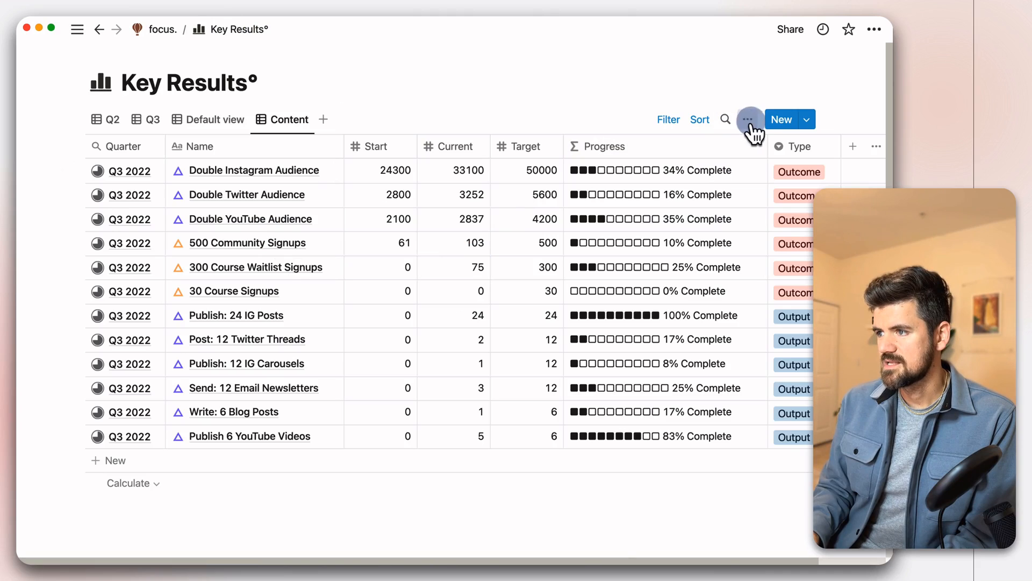
pyautogui.click(748, 119)
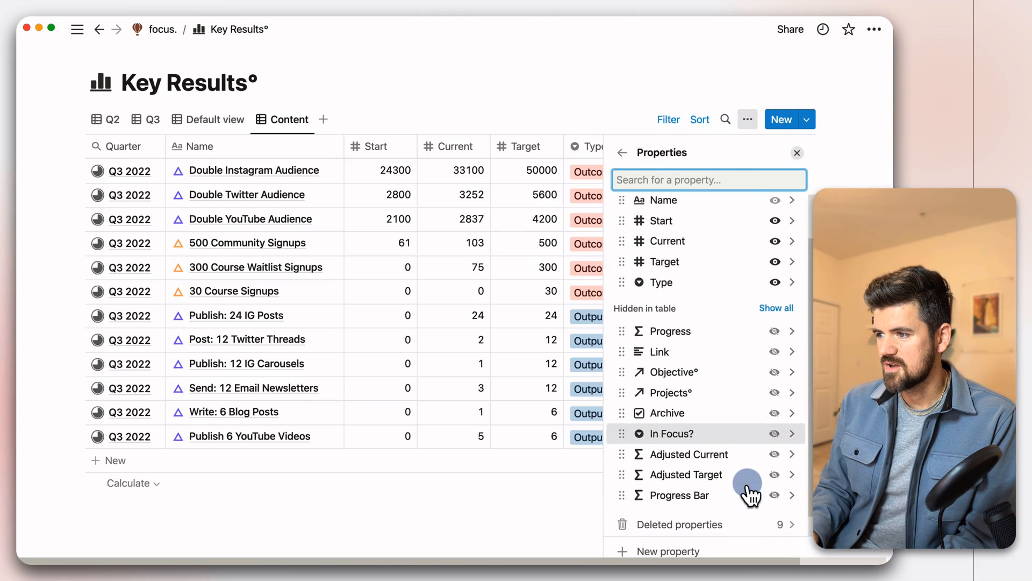
pyautogui.click(775, 495)
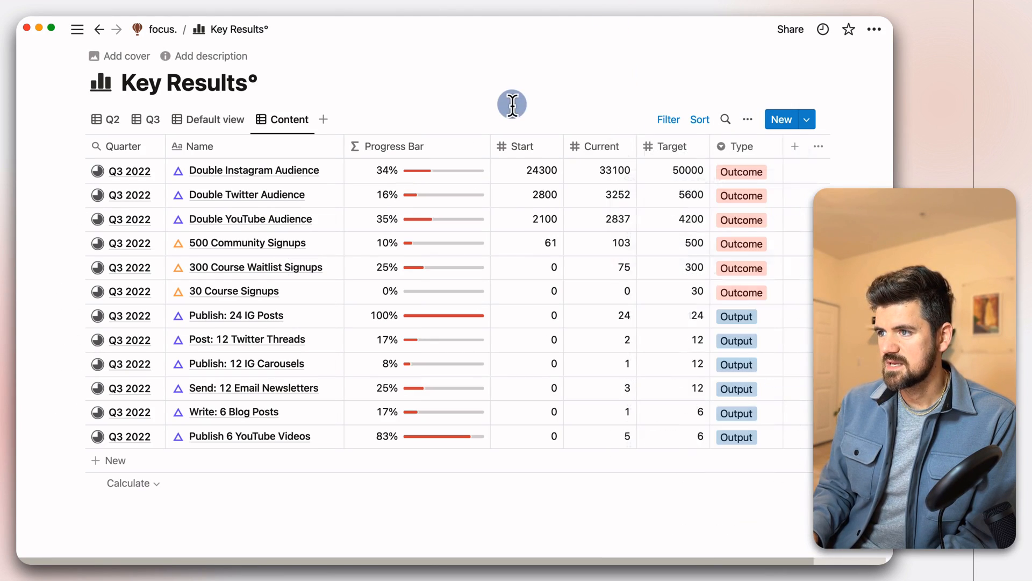
# Step: Widen the Progress Bar column so the red bars display longer
pyautogui.moveTo(492, 146); pyautogui.dragTo(522, 156)
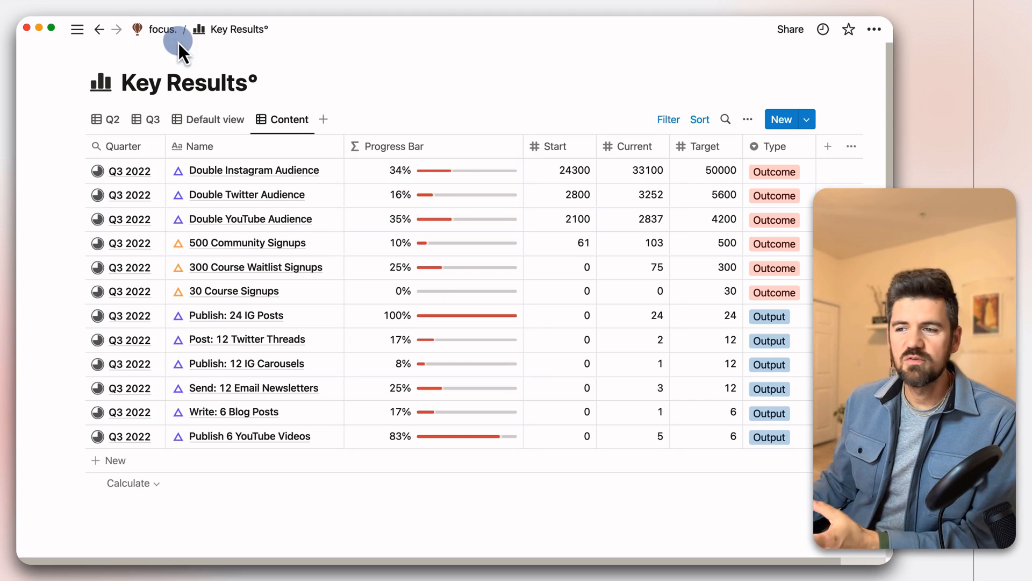
pyautogui.moveTo(318, 273)
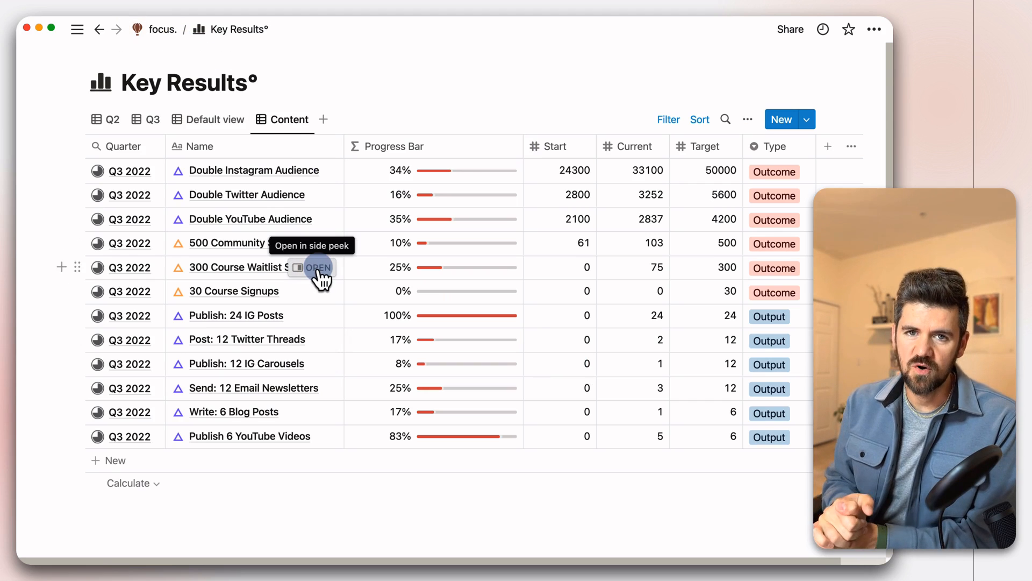